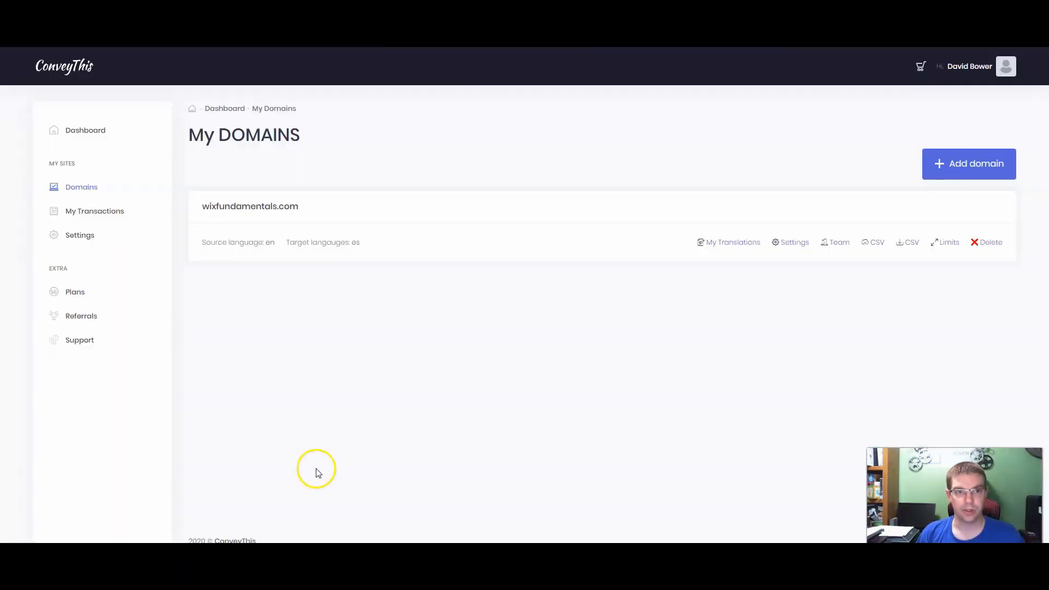
pyautogui.moveTo(360, 473)
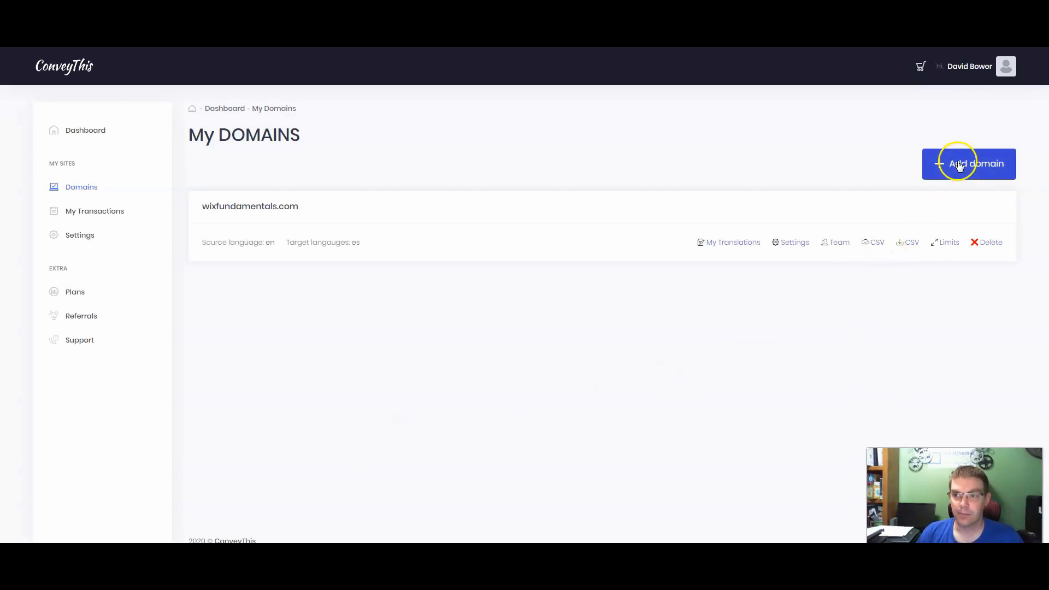
pyautogui.moveTo(398, 222)
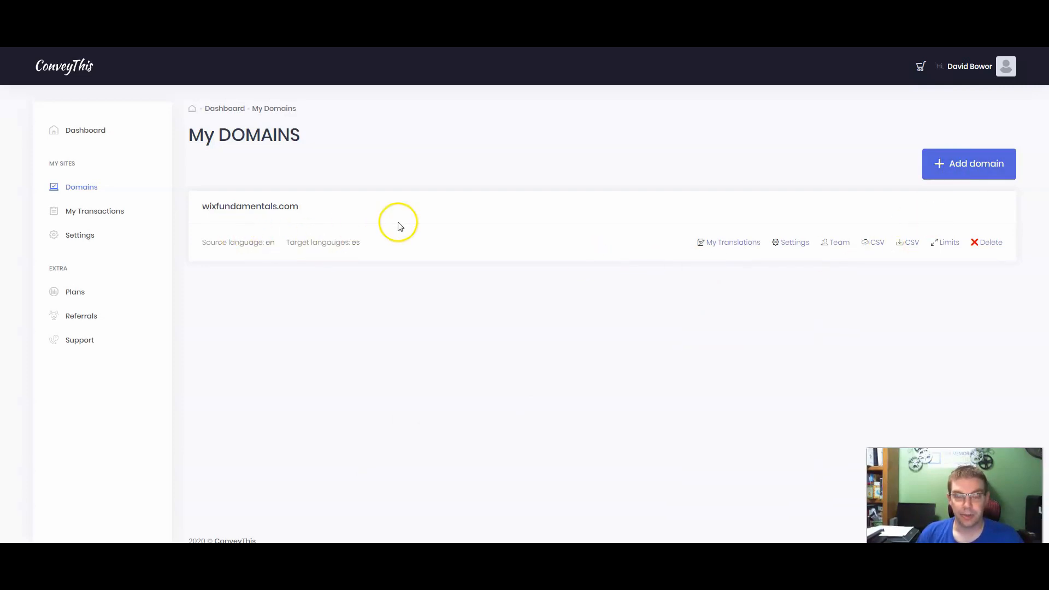
pyautogui.moveTo(233, 223)
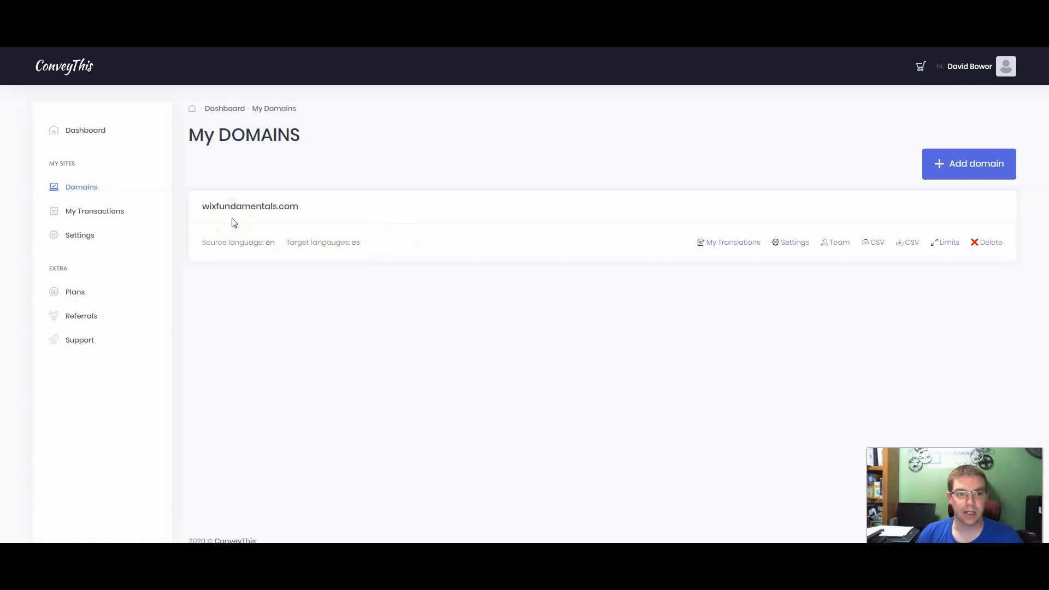
pyautogui.moveTo(813, 239)
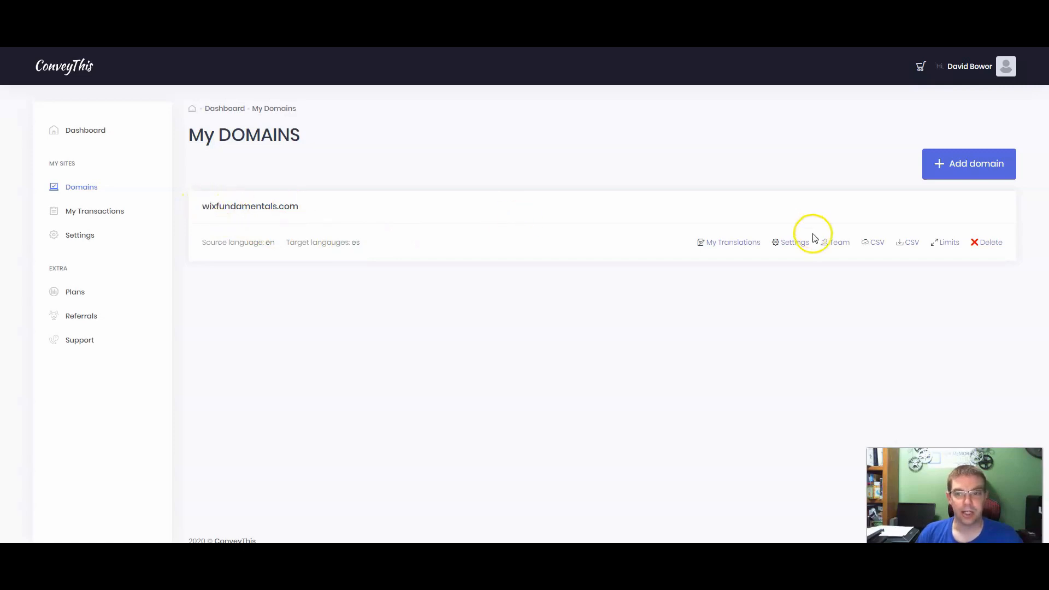
# Step: Go to the Settings page for the wixfundamentals.com domain from My Domains
pyautogui.click(792, 241)
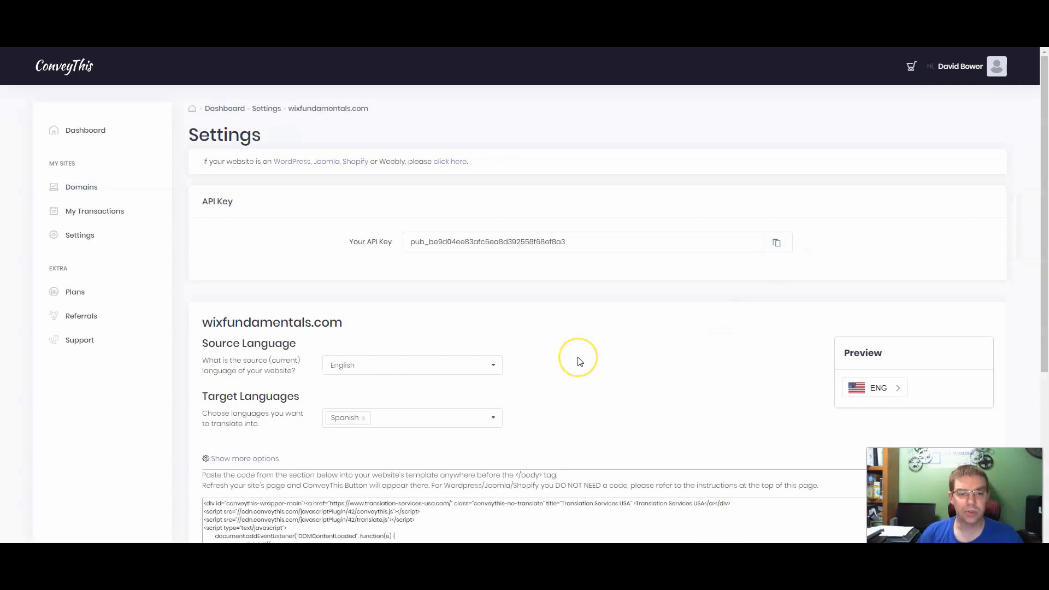
pyautogui.moveTo(579, 361)
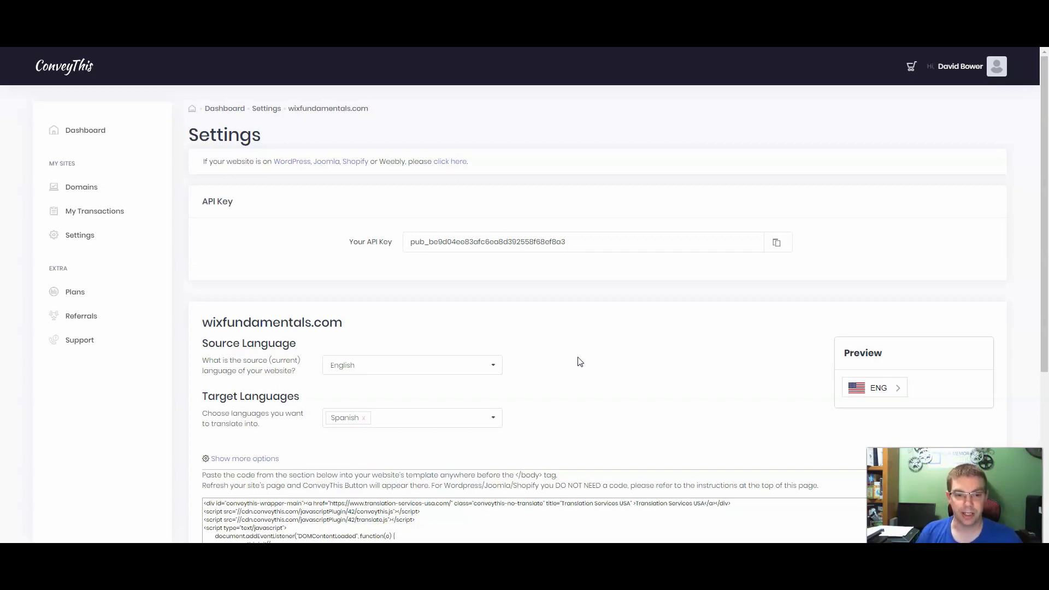
pyautogui.moveTo(248, 395)
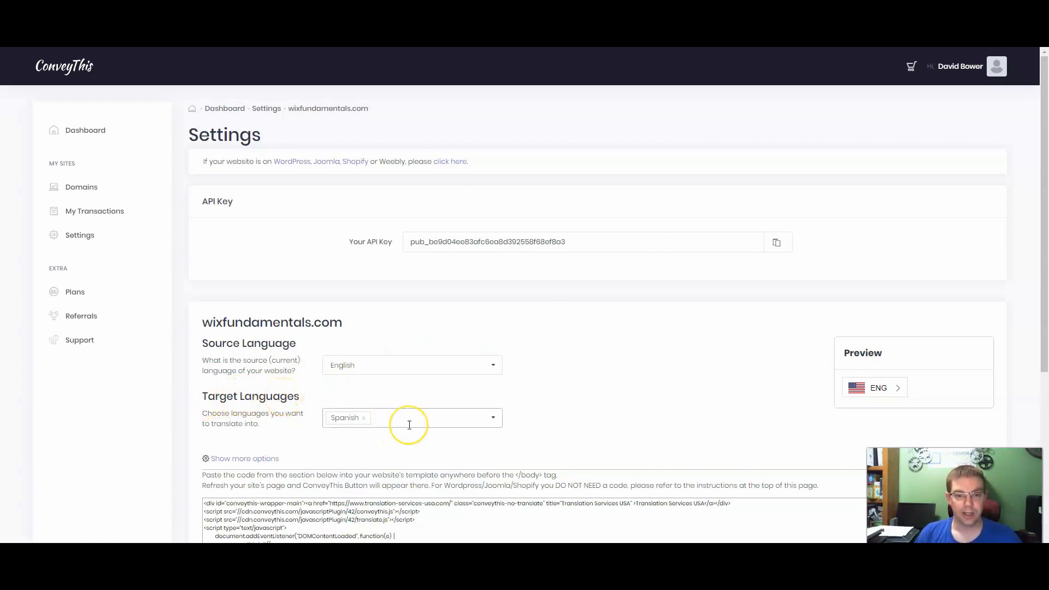
pyautogui.moveTo(572, 407)
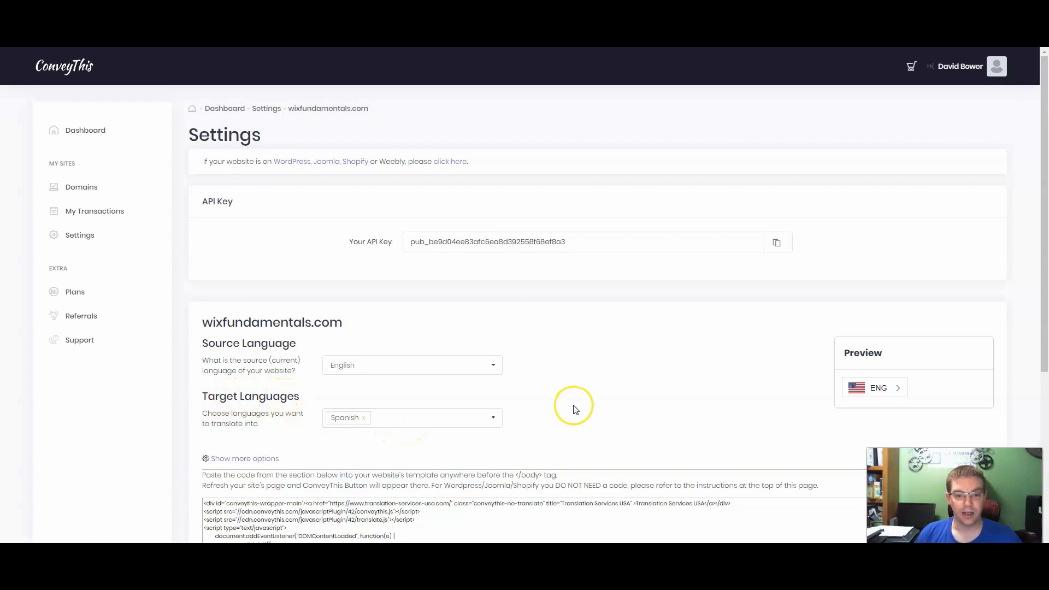
pyautogui.moveTo(574, 410)
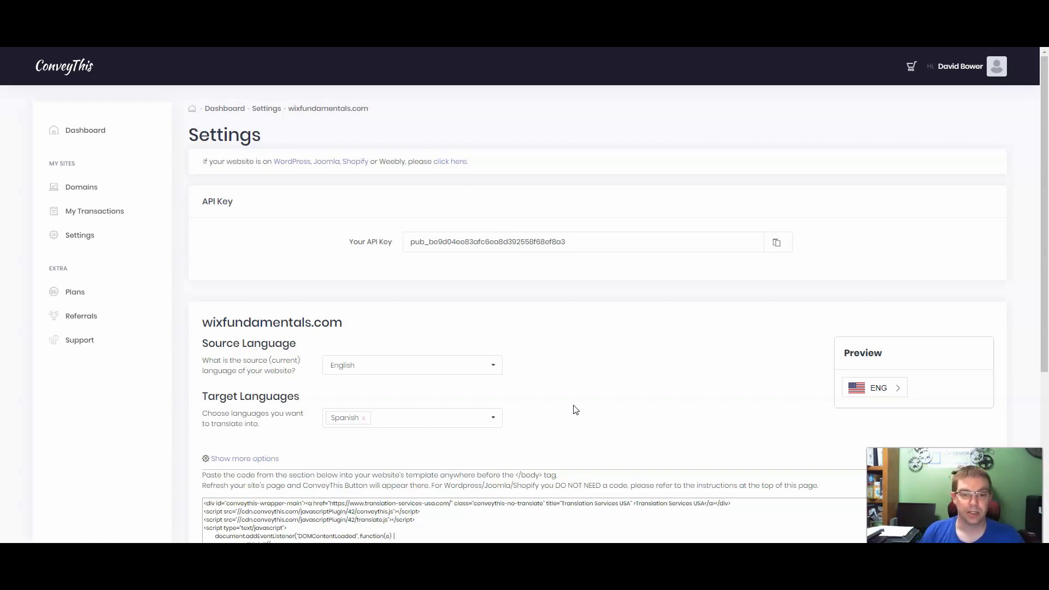
pyautogui.moveTo(595, 478)
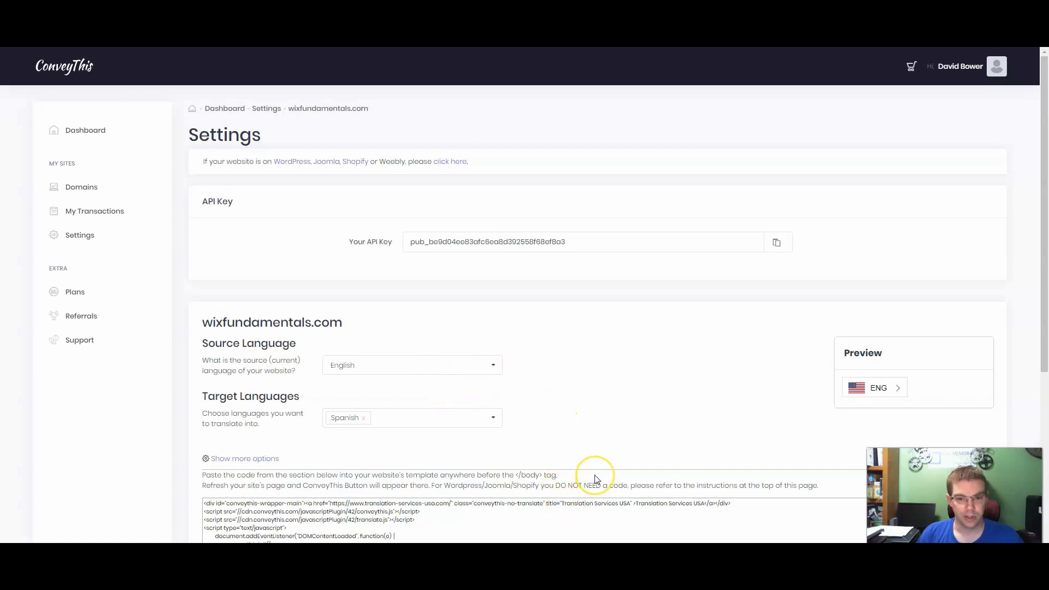
pyautogui.moveTo(546, 475)
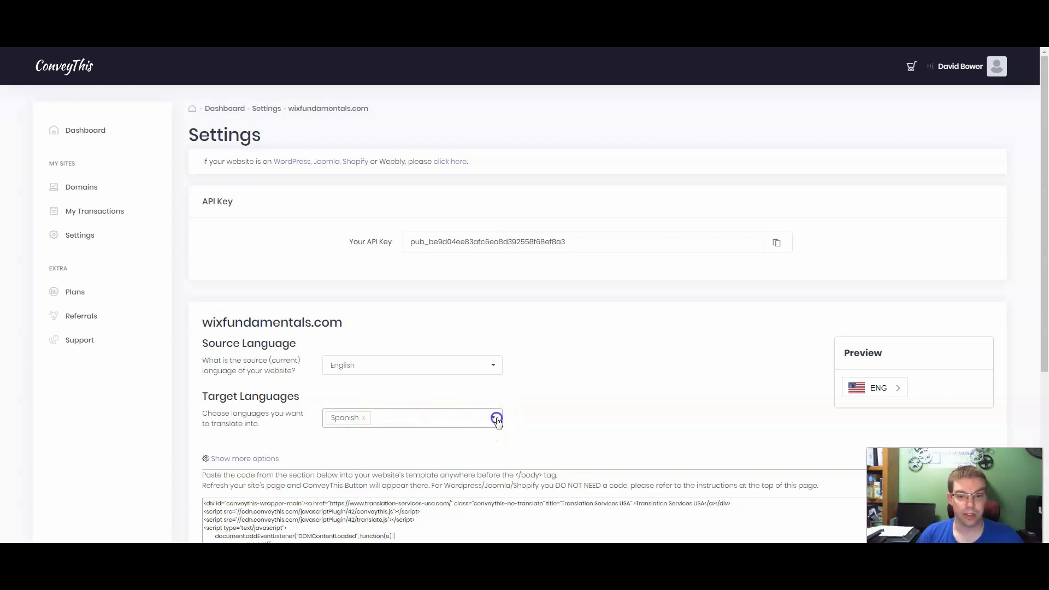
pyautogui.click(496, 418)
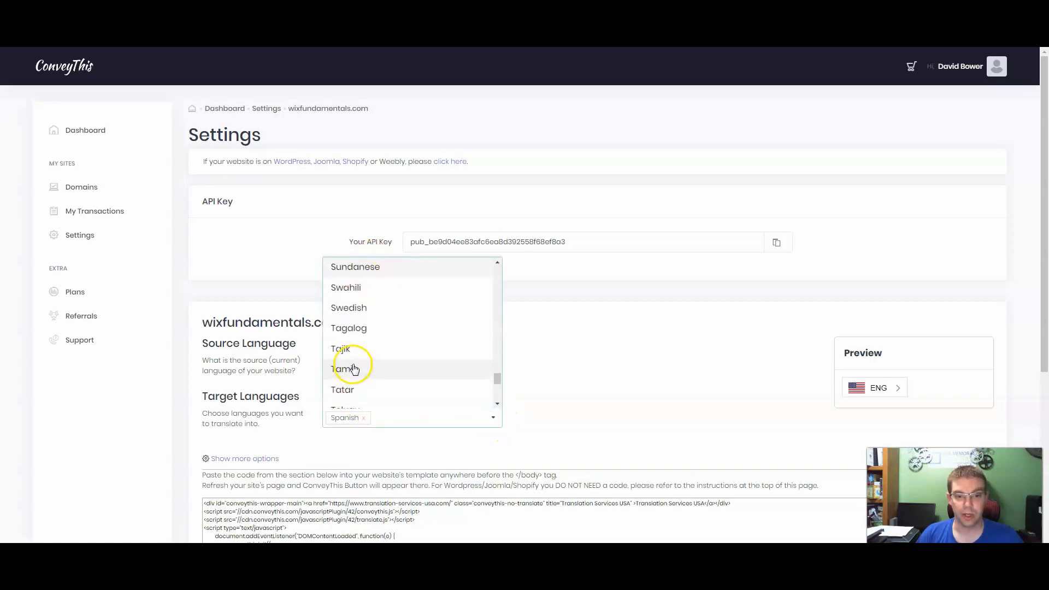
pyautogui.scroll(-3)
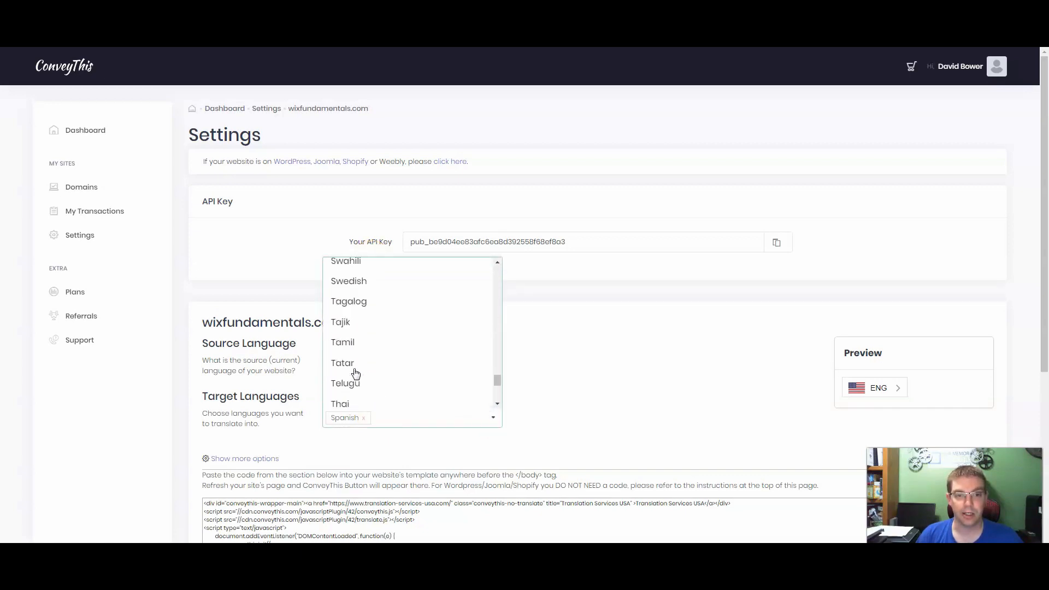
pyautogui.scroll(3)
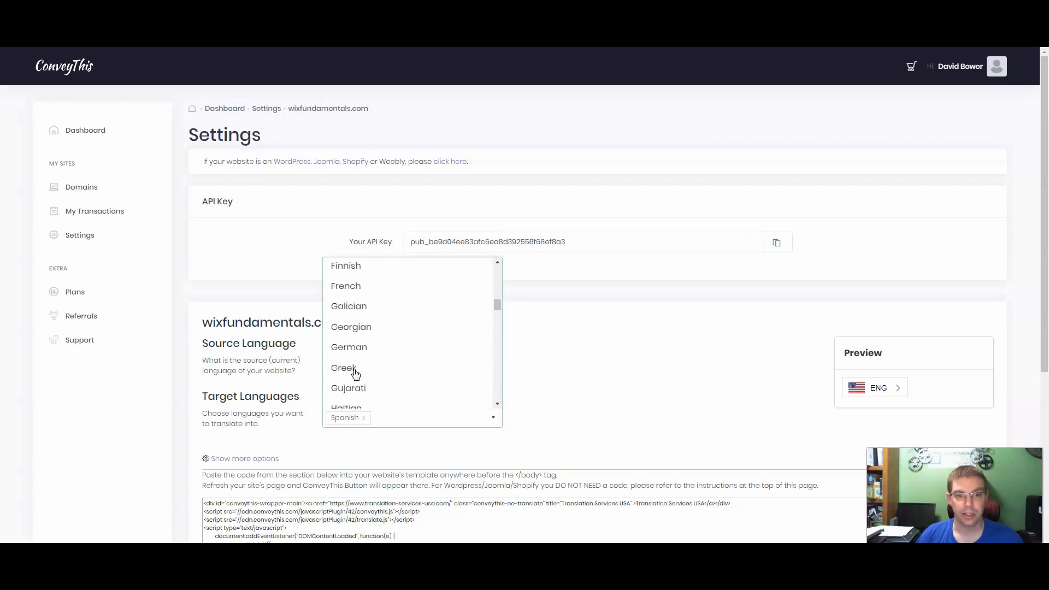
pyautogui.scroll(3)
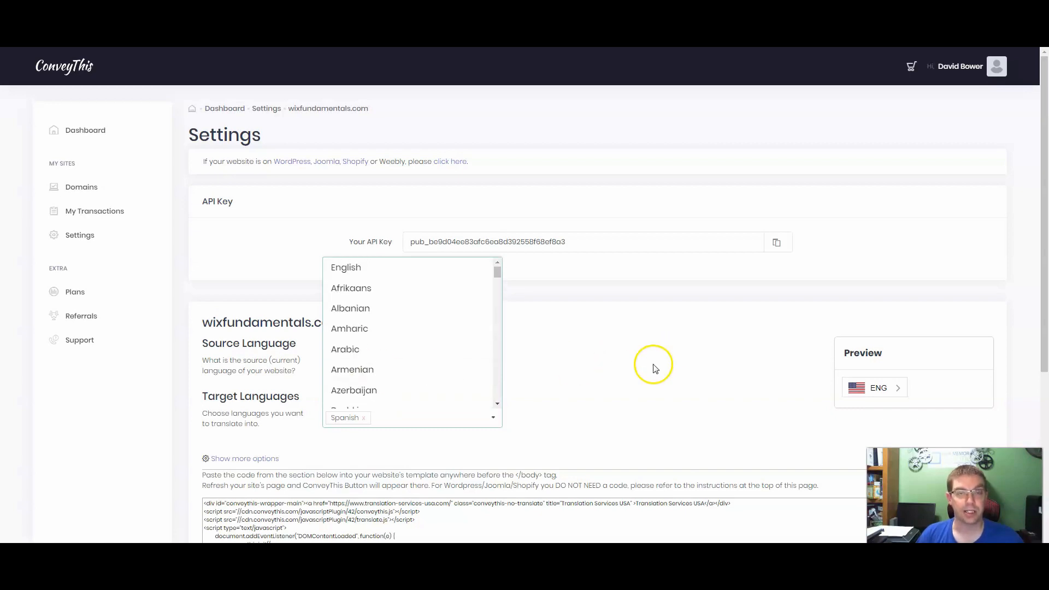
pyautogui.click(345, 267)
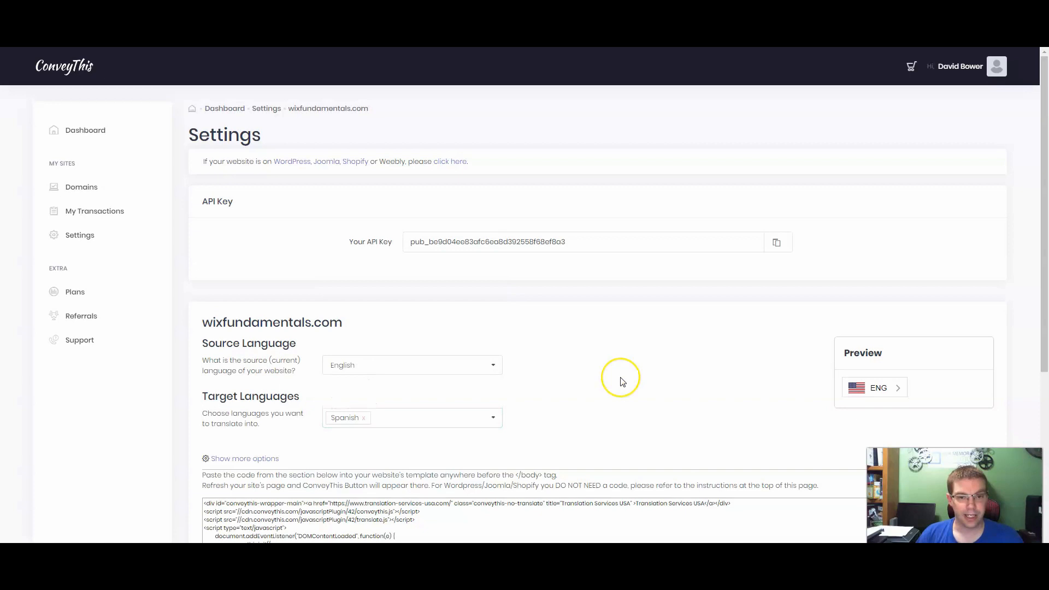
pyautogui.scroll(-3)
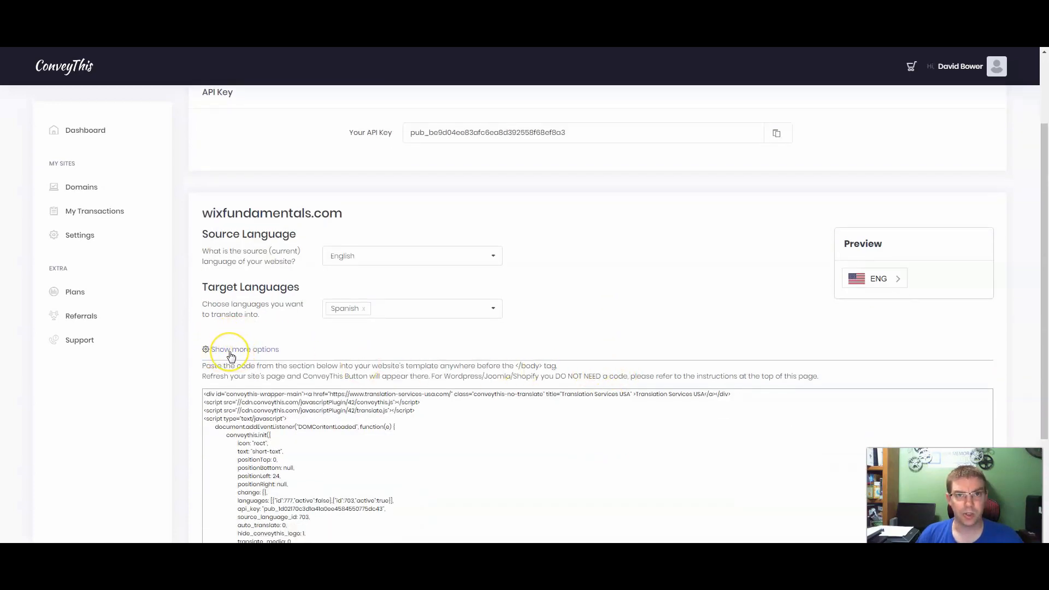
pyautogui.moveTo(243, 348)
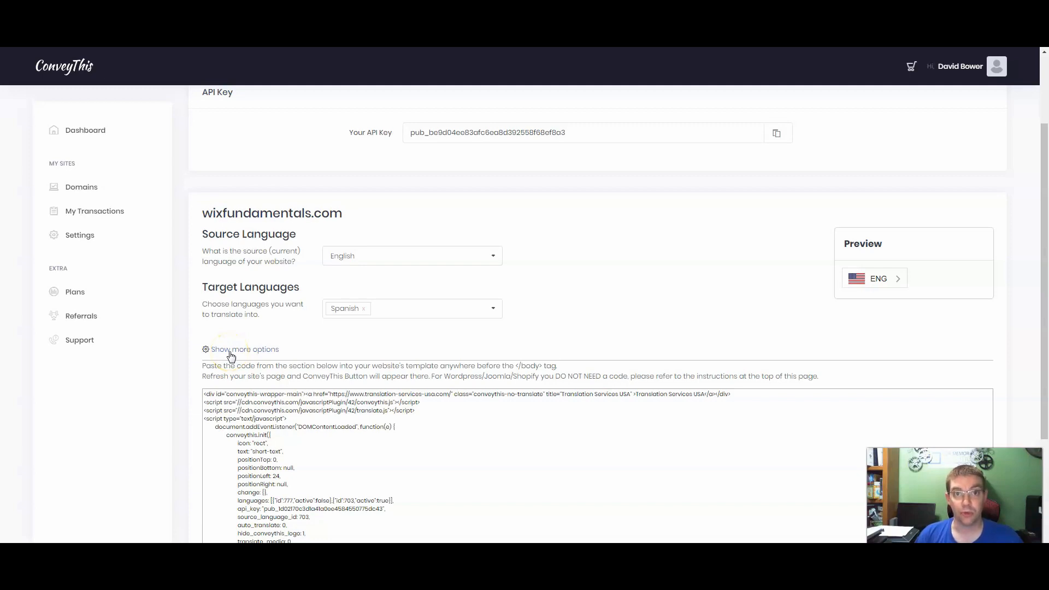
# Step: Review the Customize button options: redirection, rectangle flag, short text, position and indenting
pyautogui.click(244, 349)
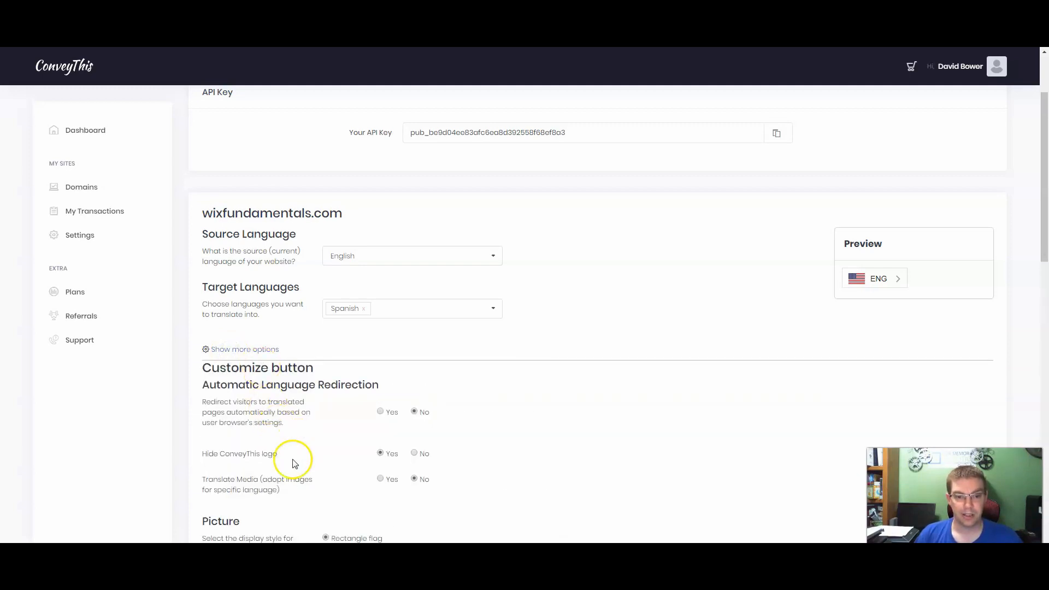
pyautogui.scroll(-3)
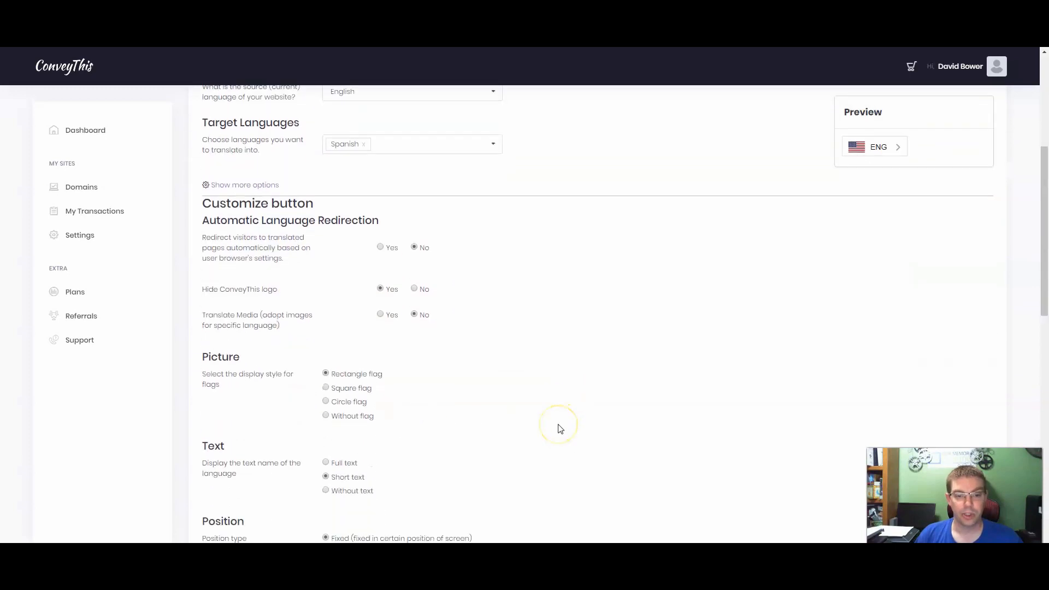
pyautogui.scroll(-3)
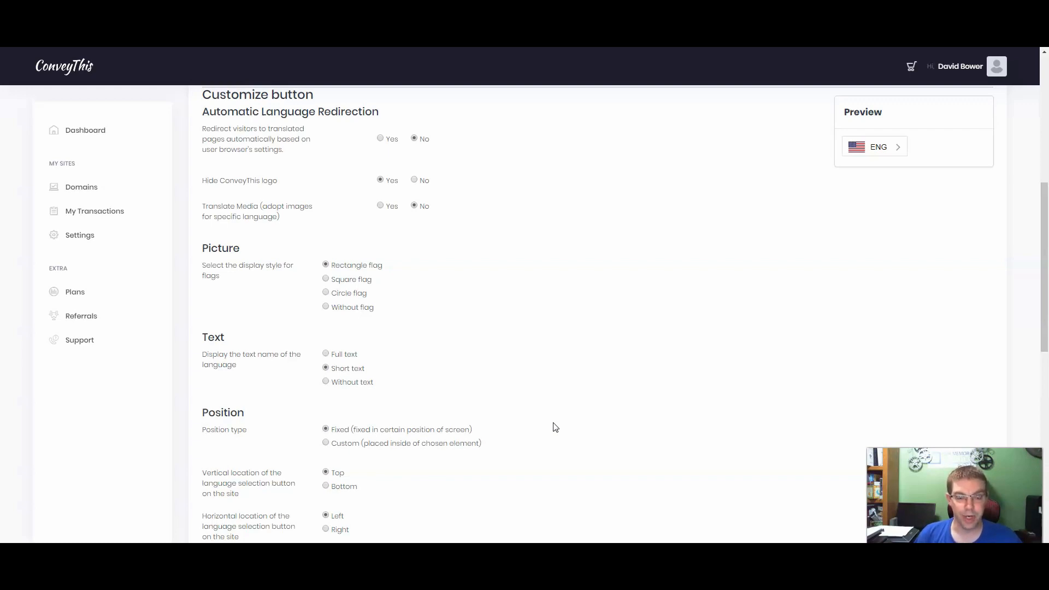
pyautogui.scroll(-3)
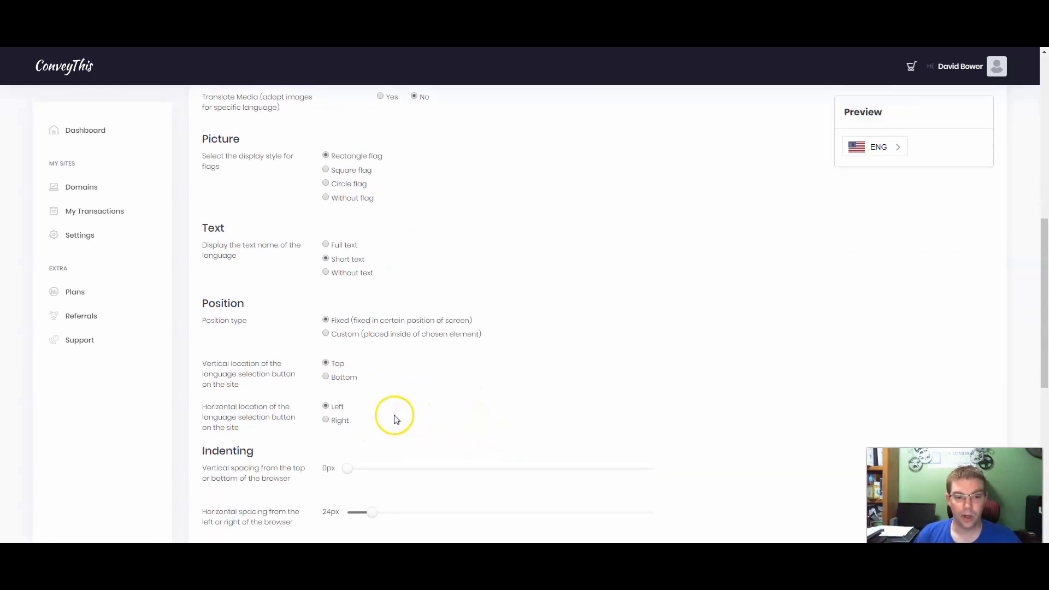
pyautogui.moveTo(325, 407)
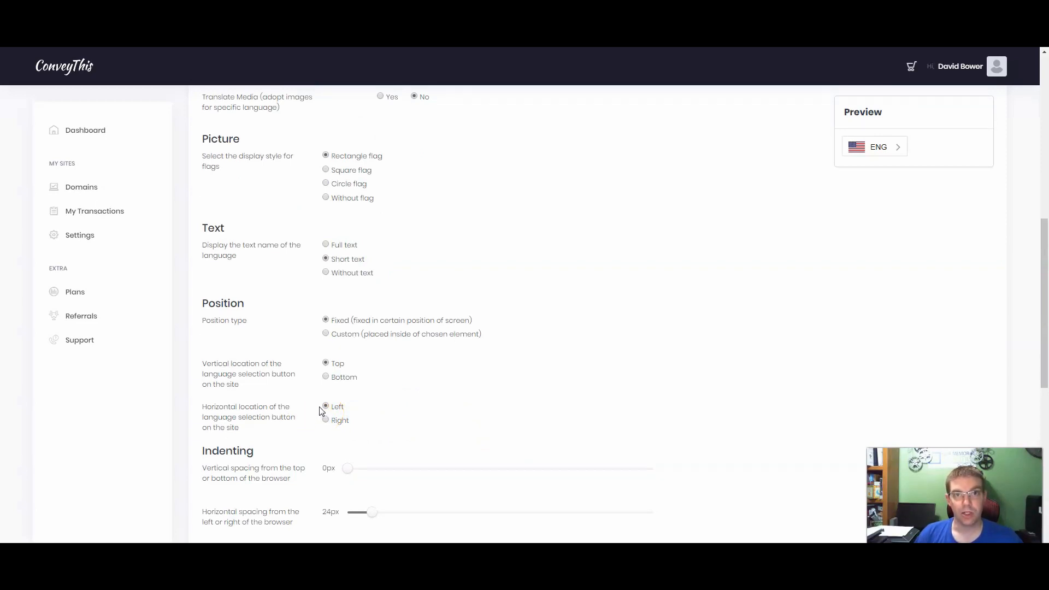
pyautogui.moveTo(299, 410)
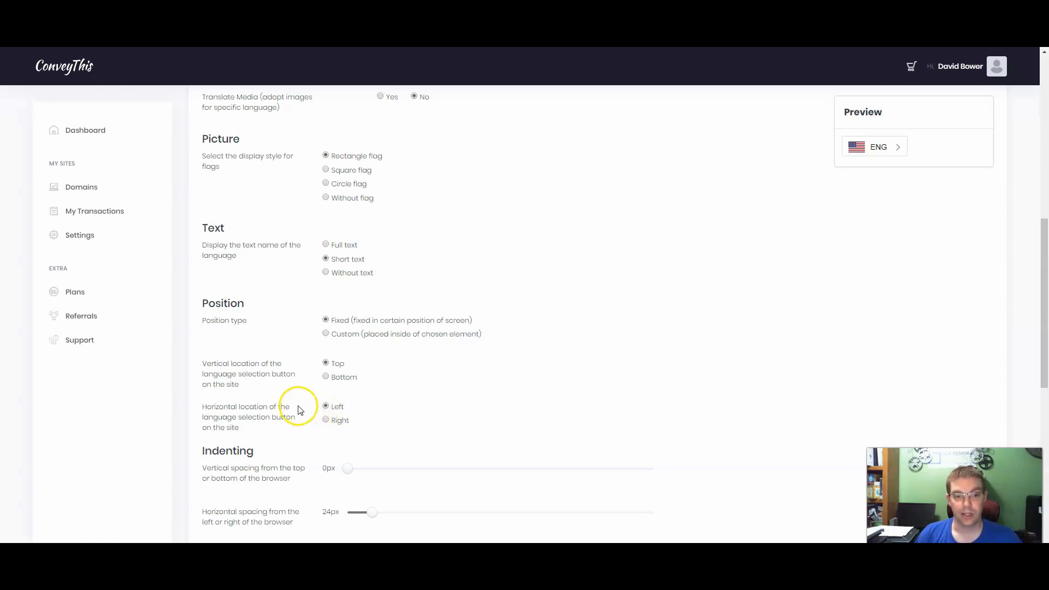
pyautogui.moveTo(299, 409)
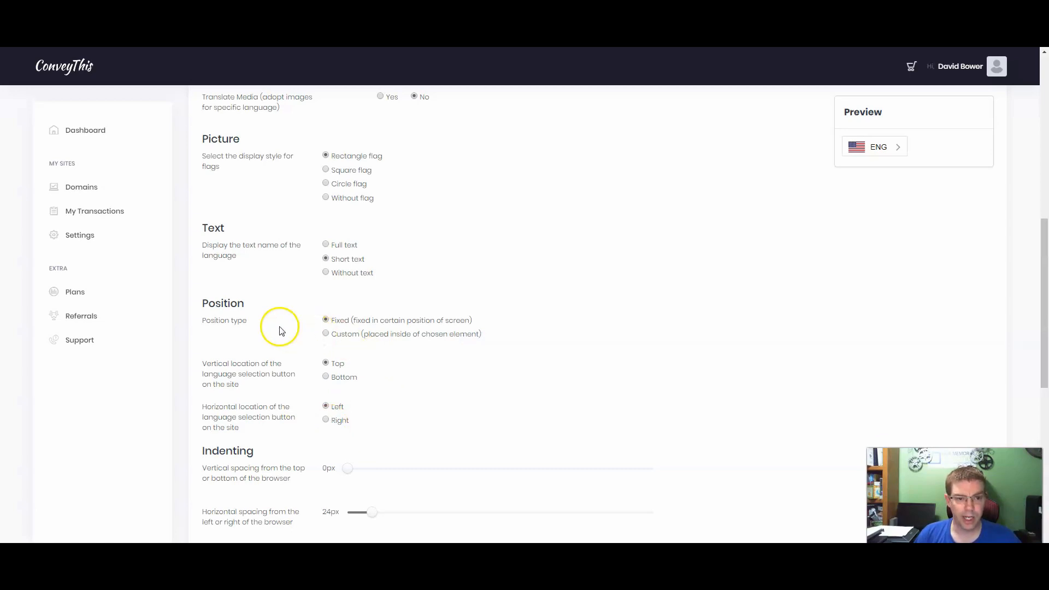
pyautogui.scroll(3)
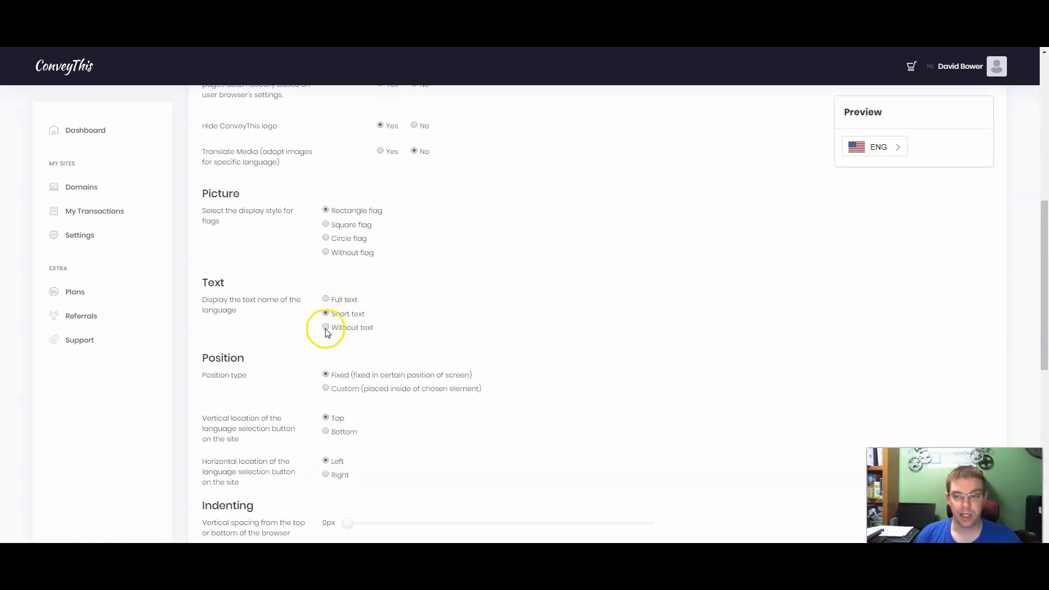
pyautogui.moveTo(356, 295)
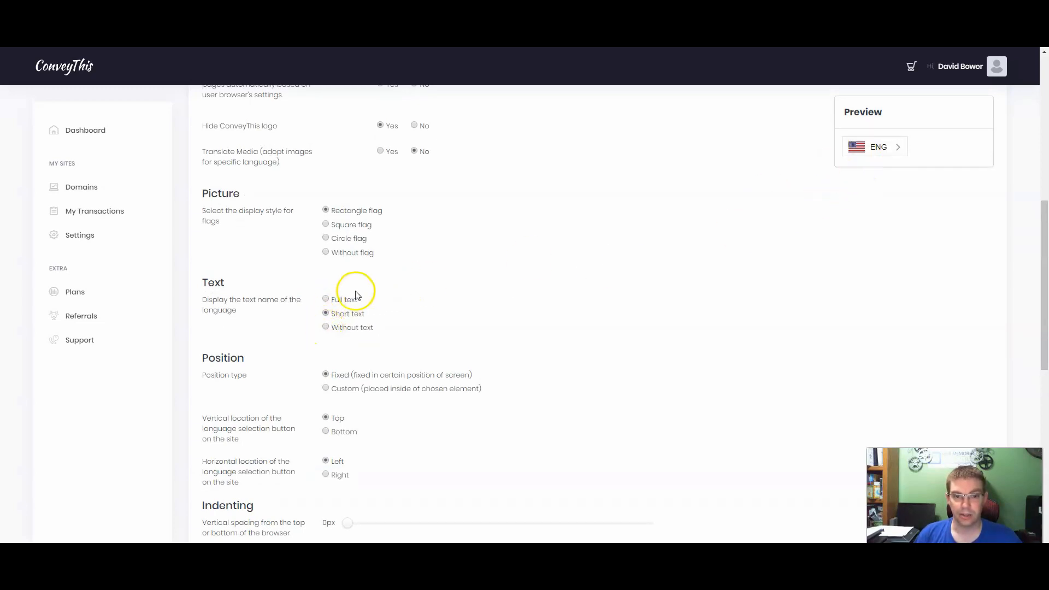
pyautogui.click(326, 299)
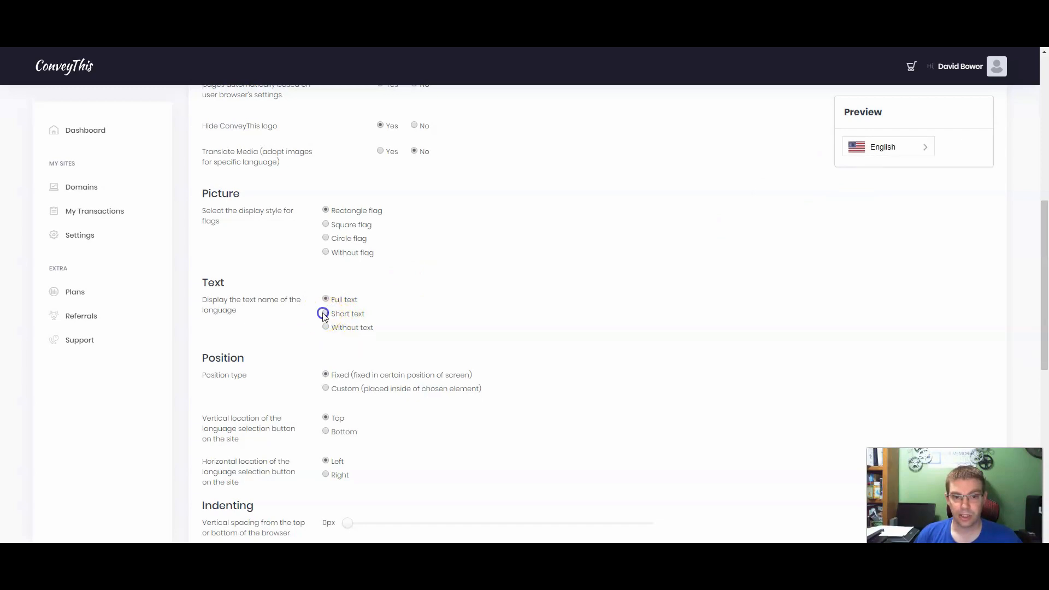
pyautogui.click(326, 314)
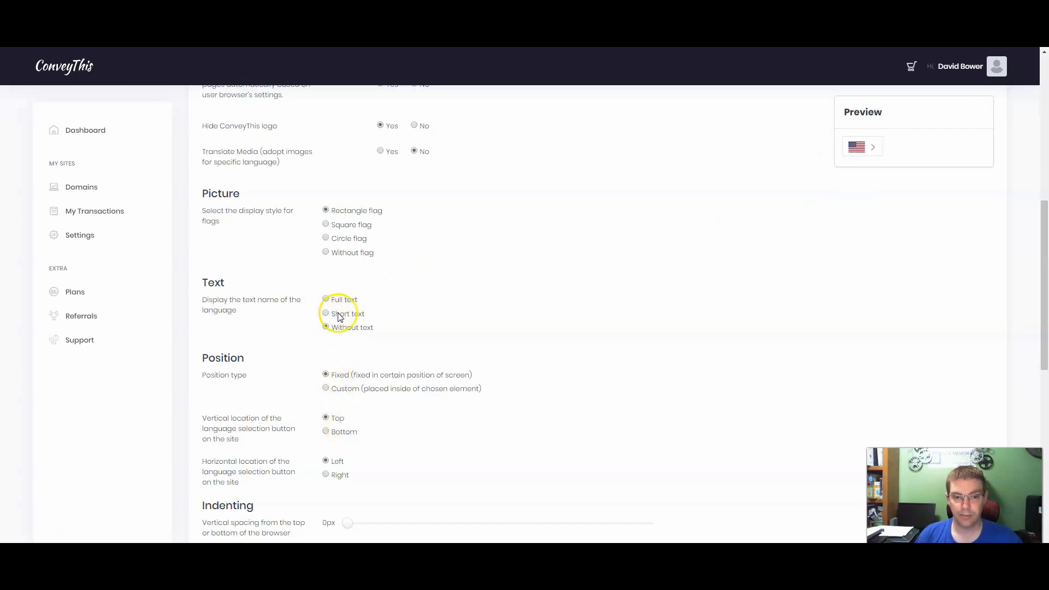
pyautogui.click(326, 313)
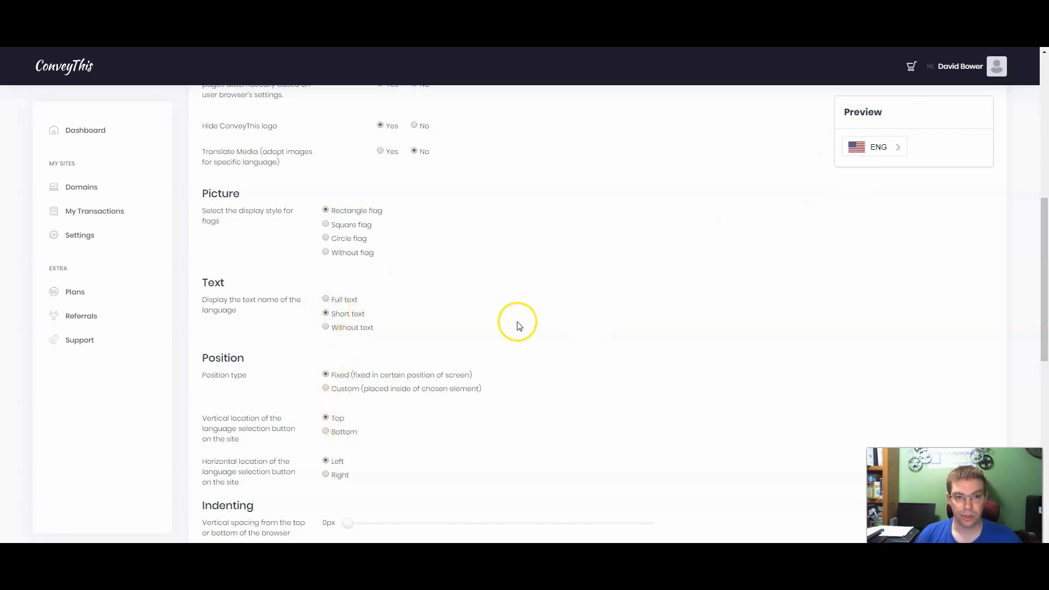
pyautogui.moveTo(325, 230)
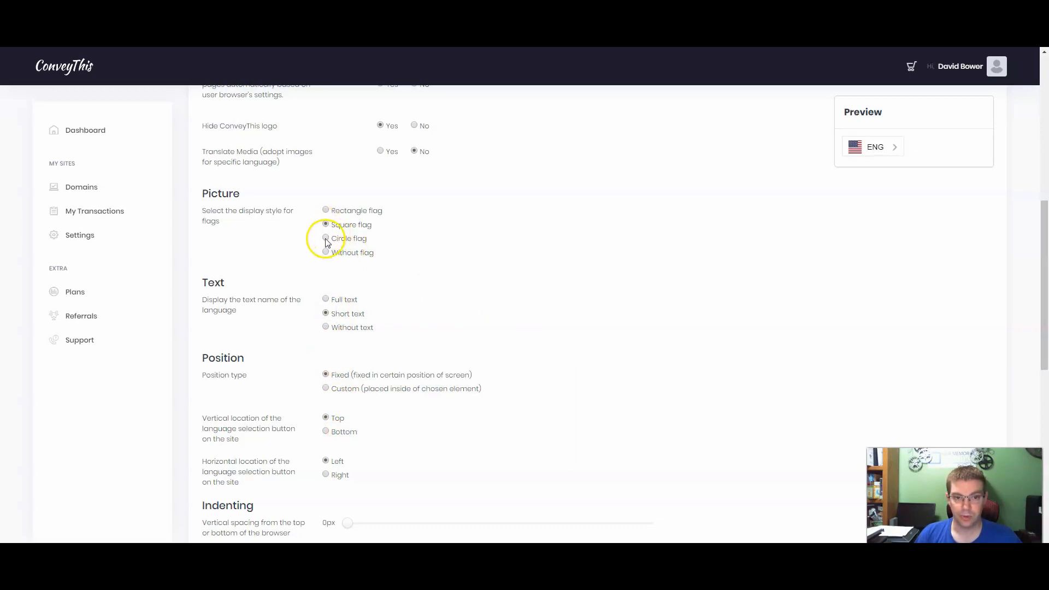
pyautogui.click(326, 238)
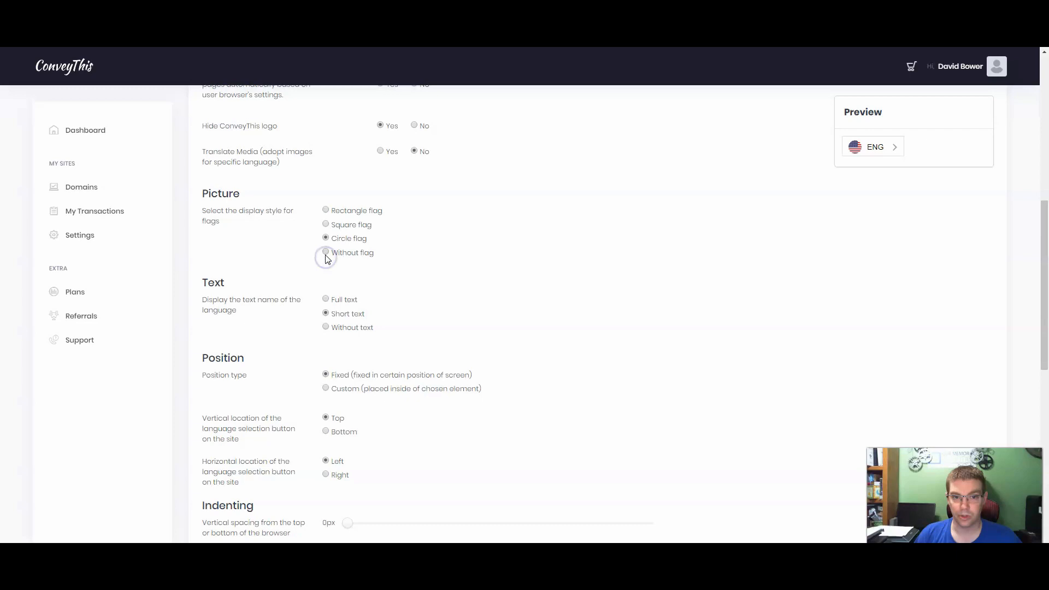
pyautogui.click(325, 252)
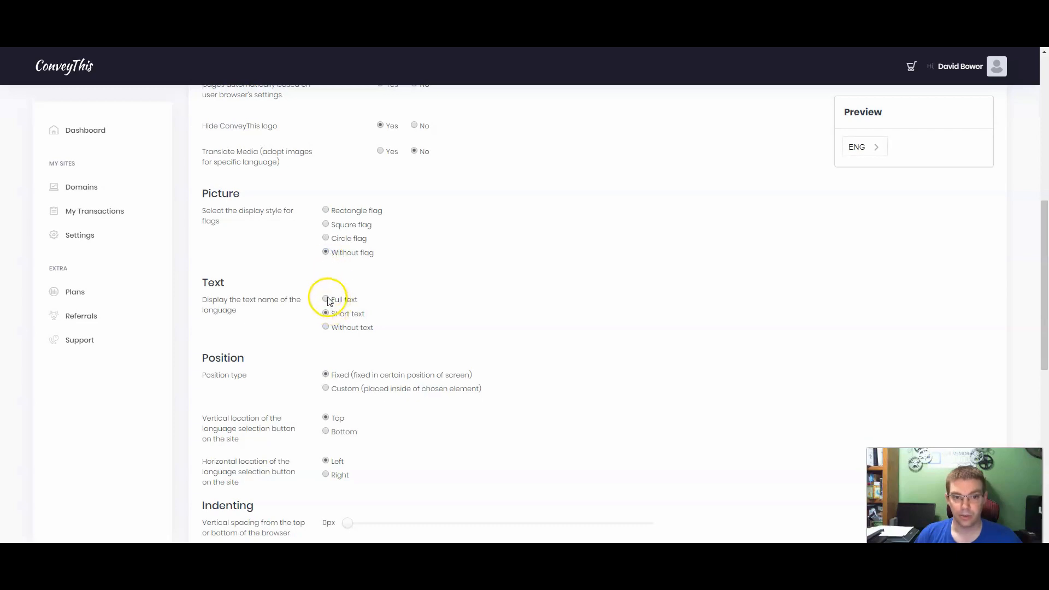
pyautogui.click(326, 327)
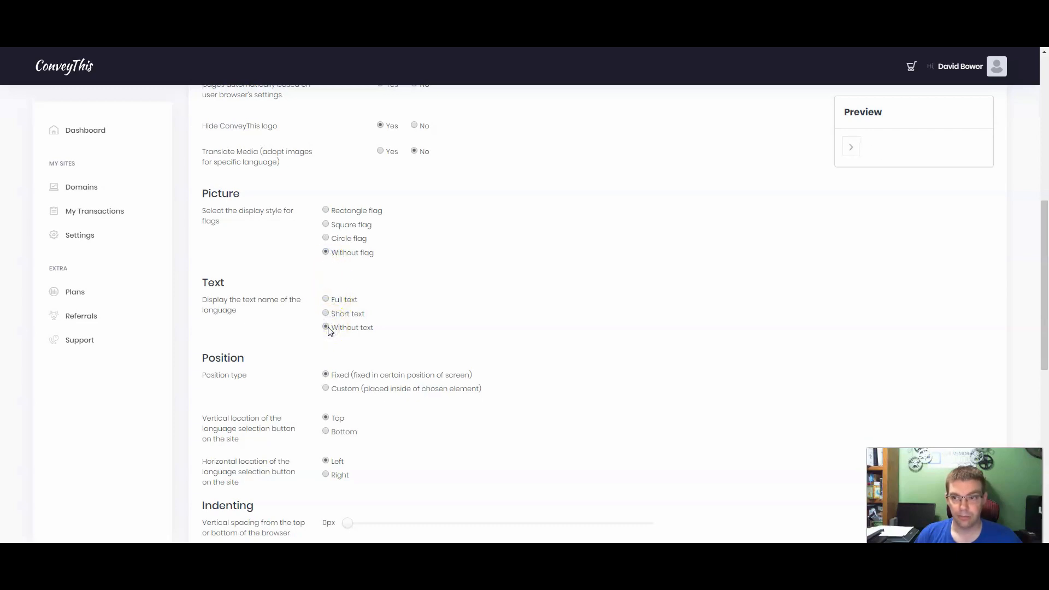
pyautogui.click(325, 314)
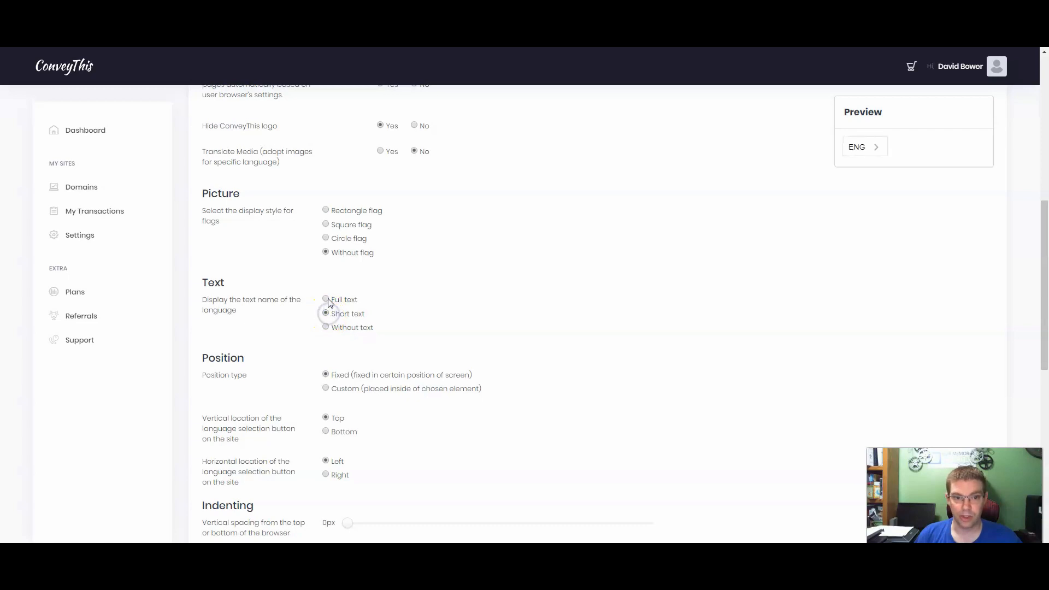
pyautogui.click(326, 210)
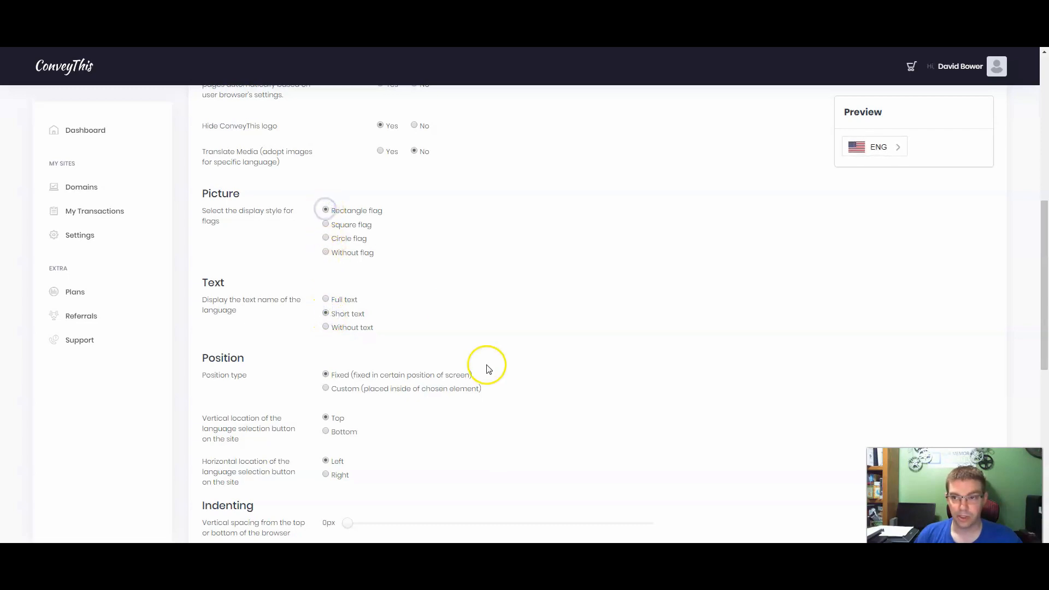
pyautogui.scroll(3)
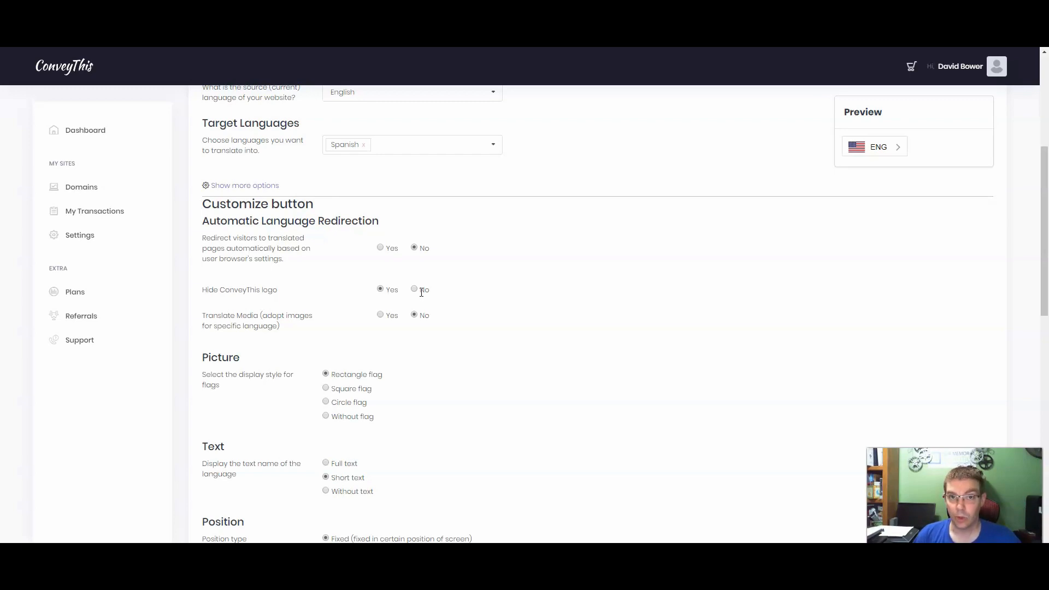
pyautogui.click(381, 289)
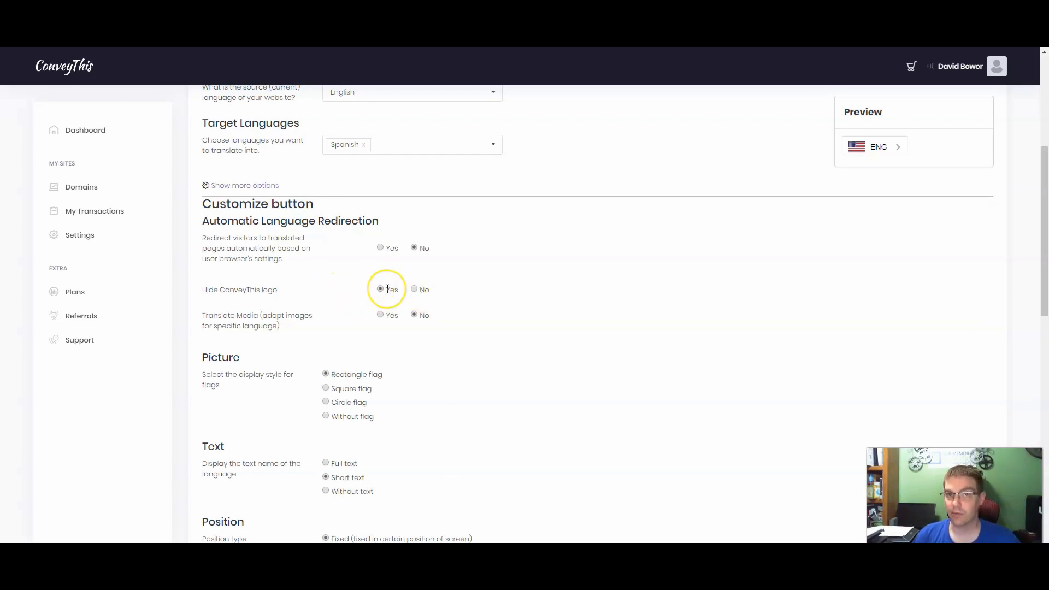
pyautogui.scroll(3)
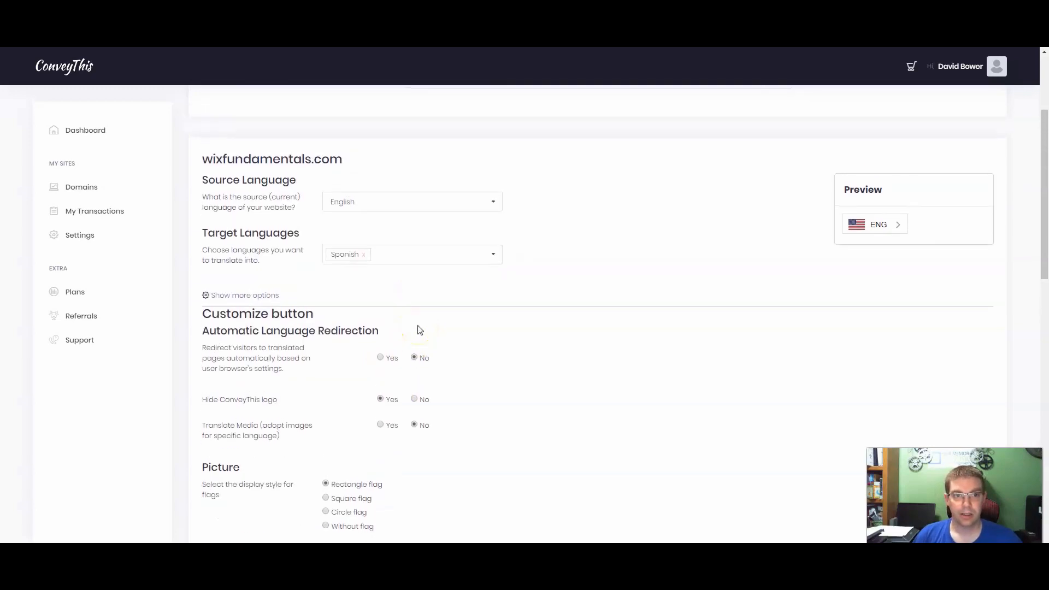
# Step: Copy the generated switcher embed code to the clipboard from the code box
pyautogui.scroll(-3)
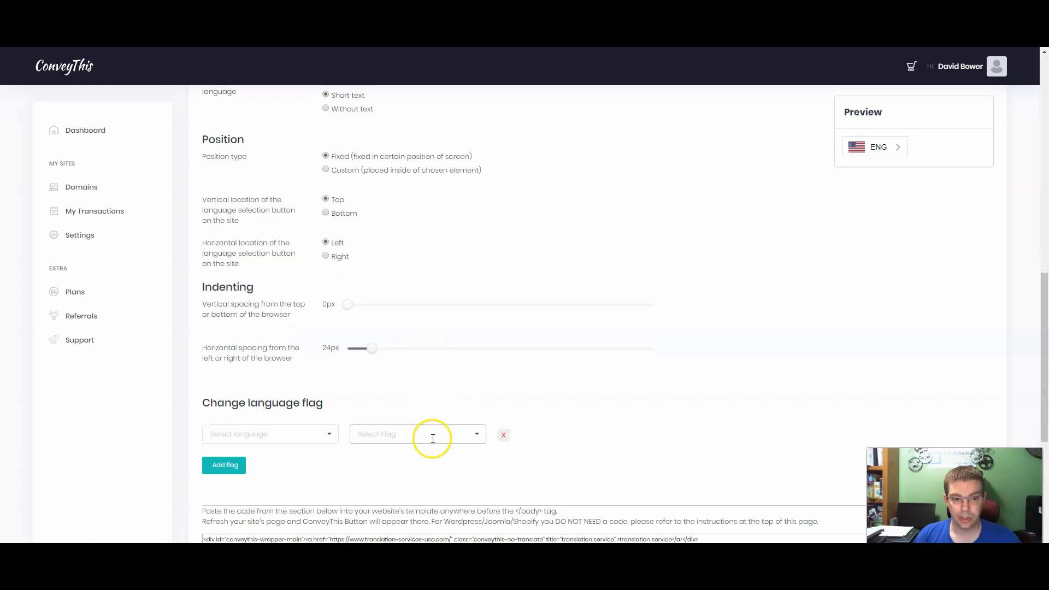
pyautogui.moveTo(453, 441)
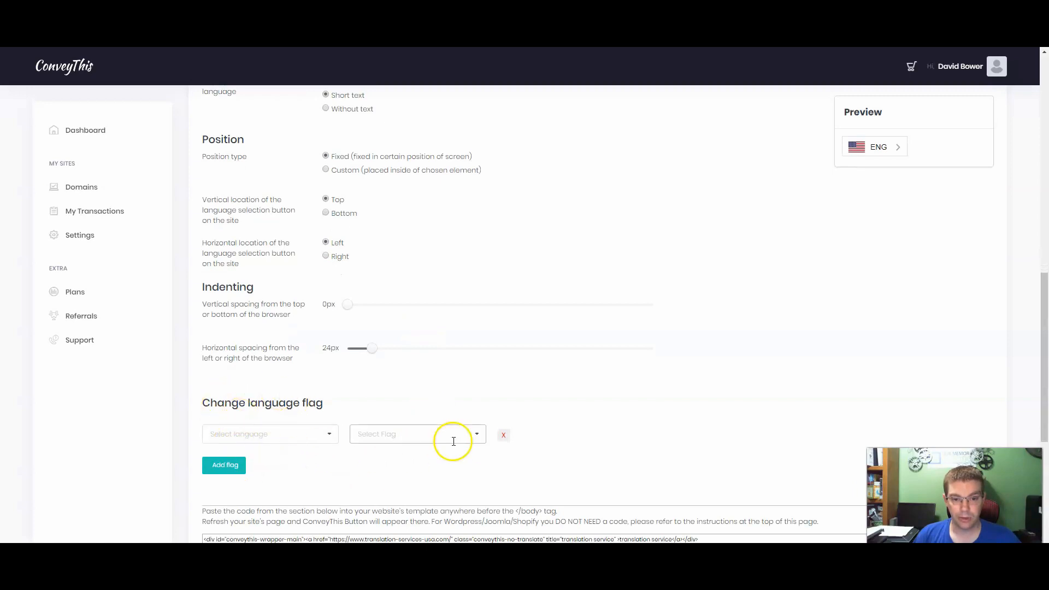
pyautogui.scroll(-3)
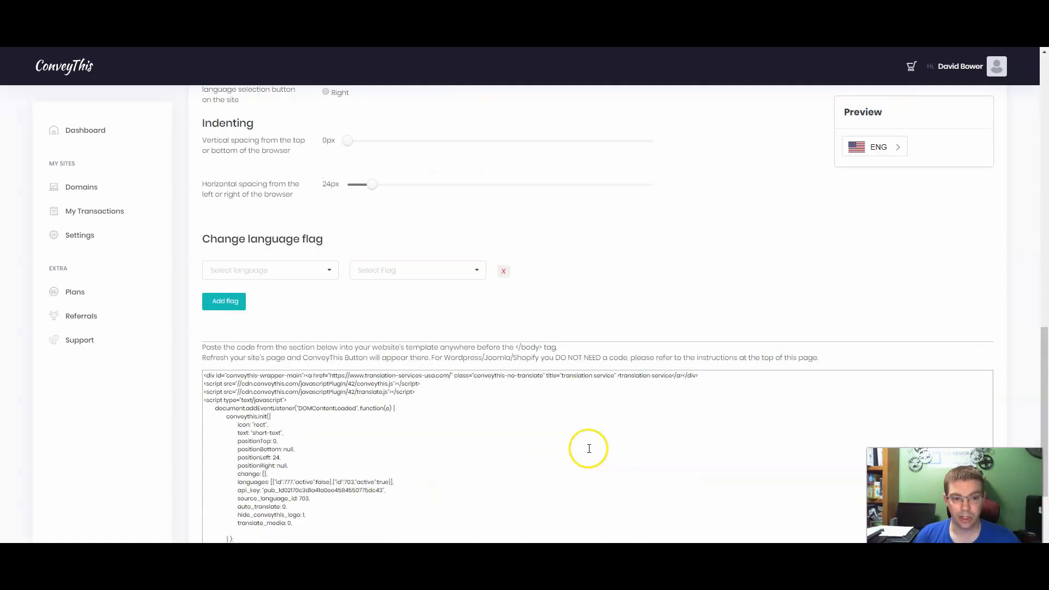
pyautogui.scroll(-3)
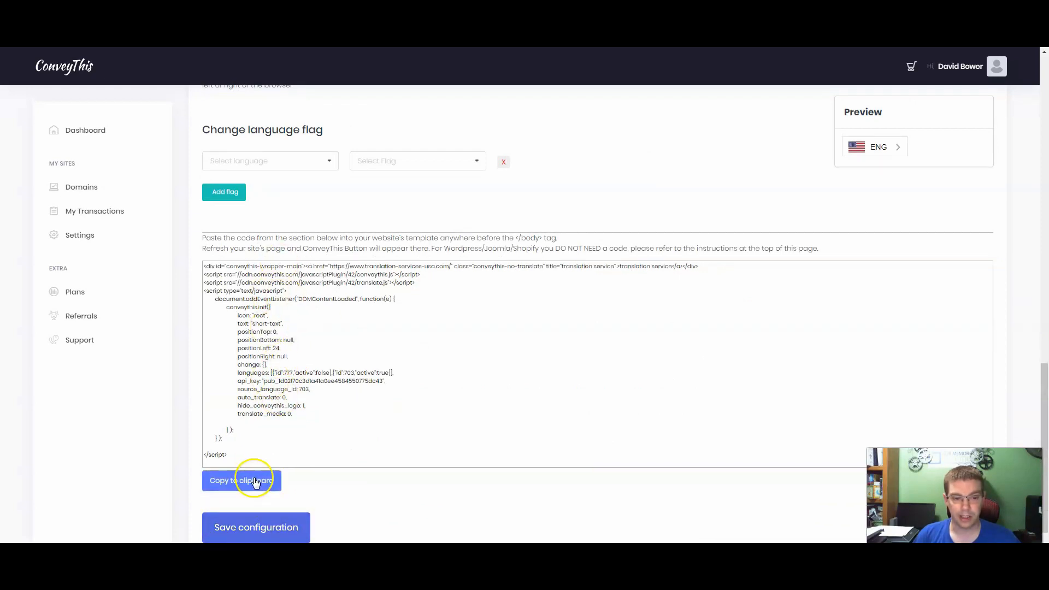
pyautogui.click(242, 481)
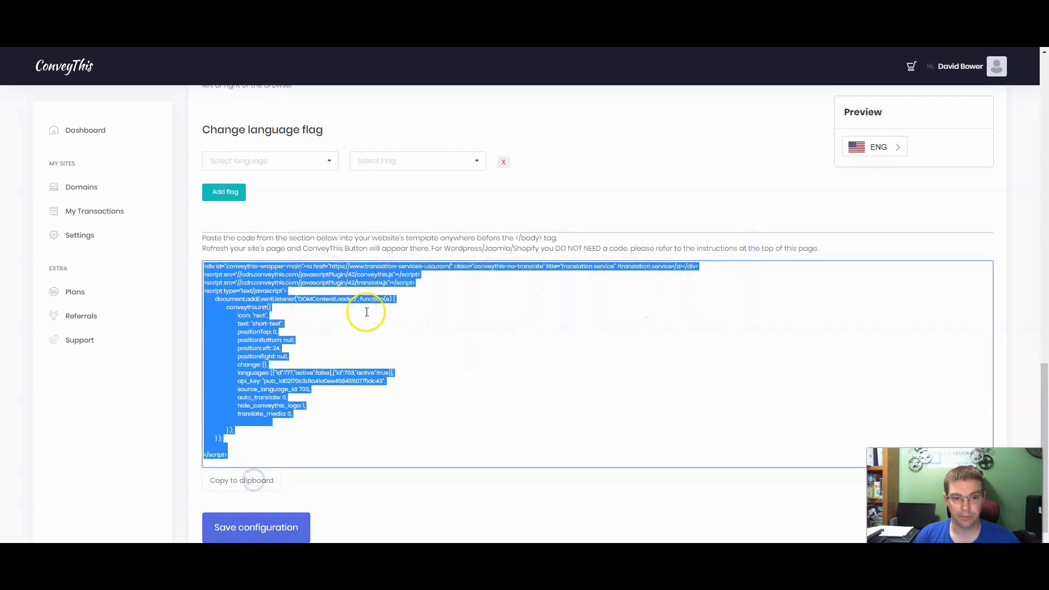
pyautogui.moveTo(604, 70)
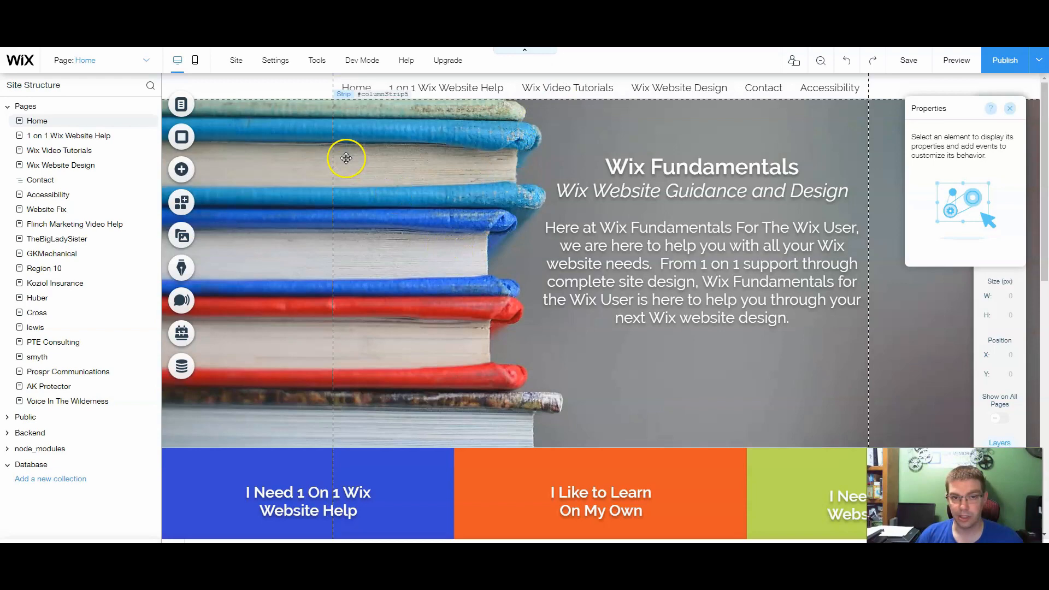
pyautogui.moveTo(275, 60)
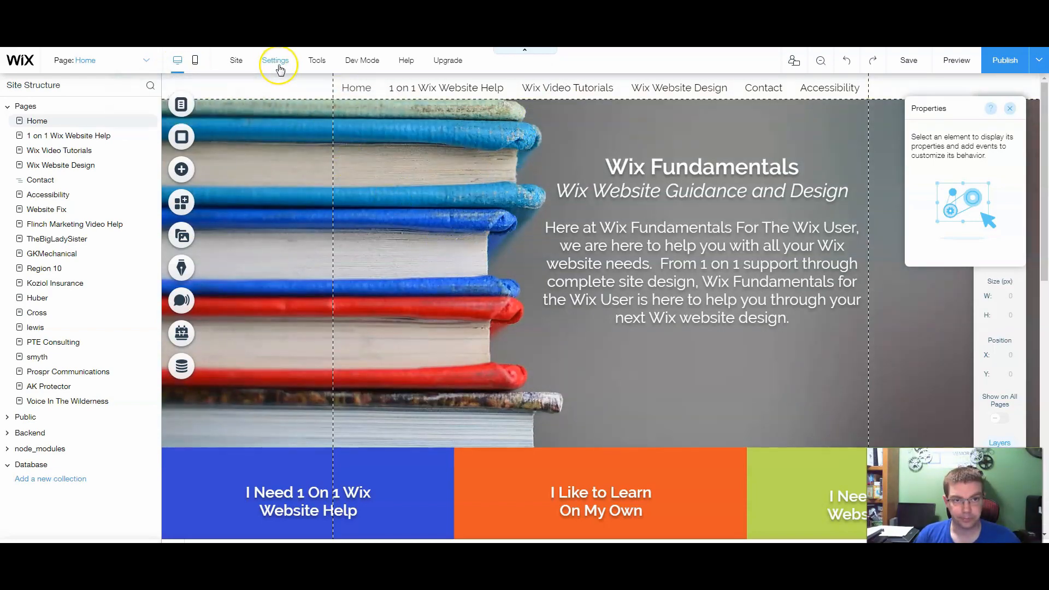
# Step: Go to Tracking Tools & Analytics and locate the existing Convey This entry under Body - Start
pyautogui.click(275, 60)
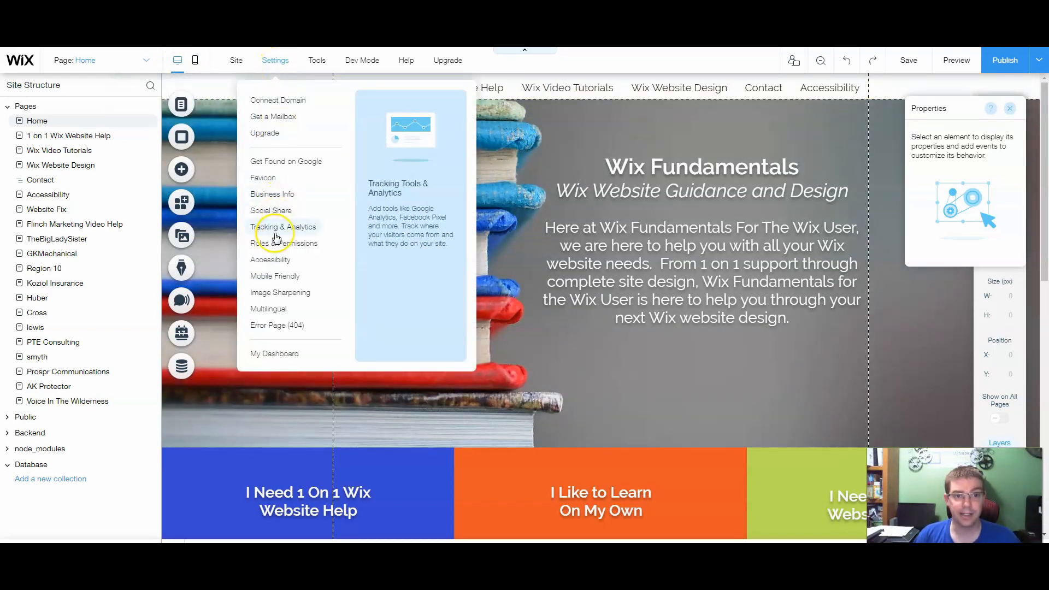
pyautogui.click(283, 226)
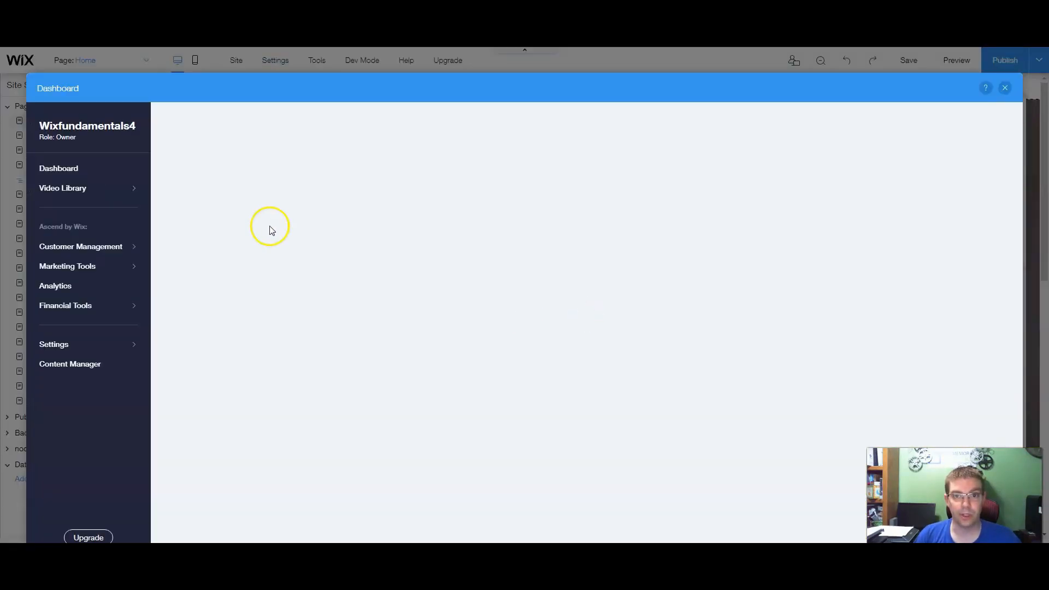
pyautogui.click(53, 345)
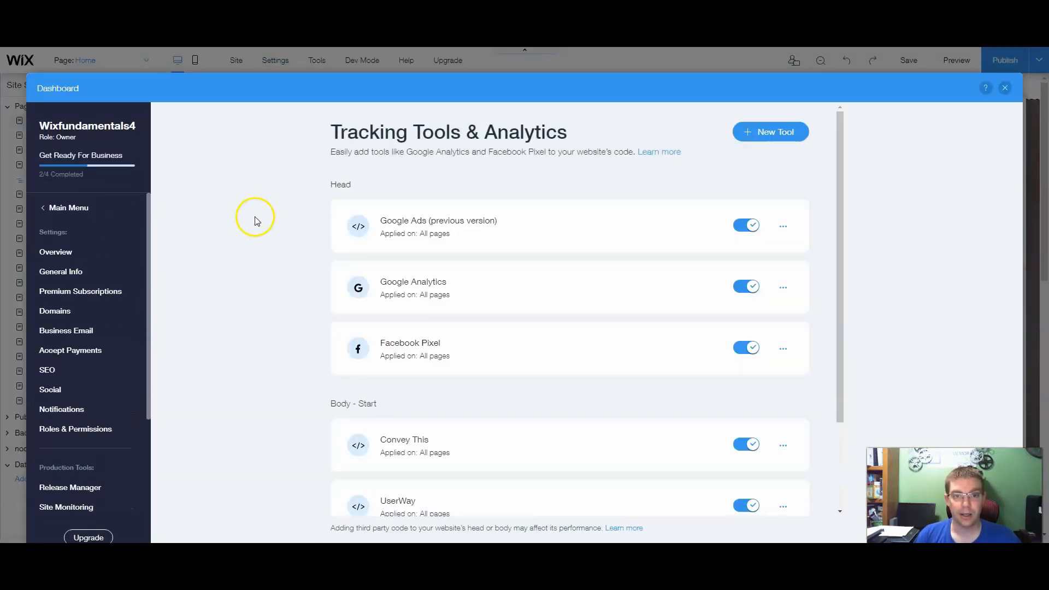
pyautogui.moveTo(267, 195)
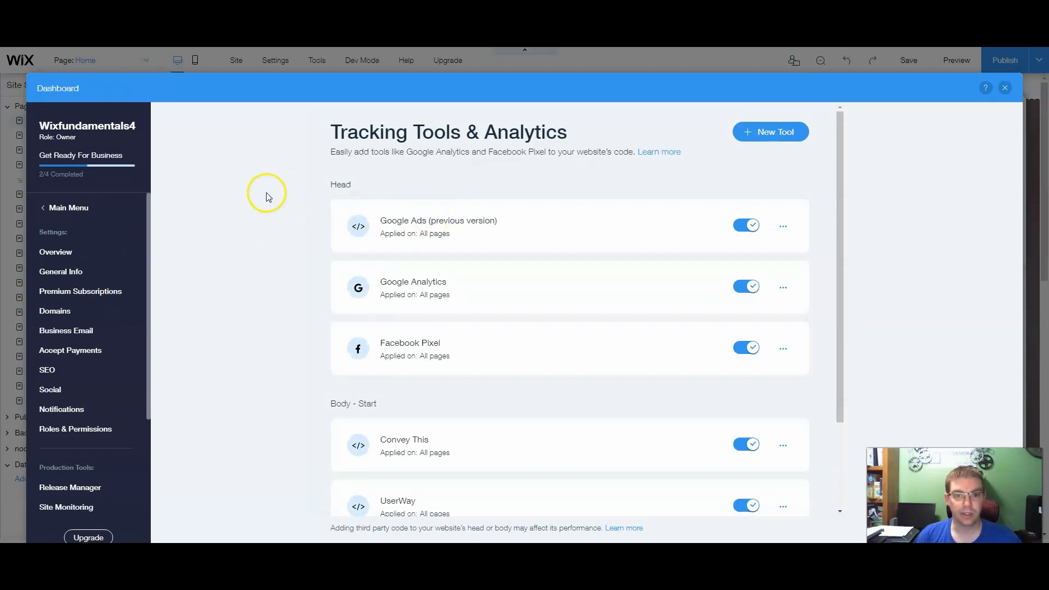
pyautogui.moveTo(402, 347)
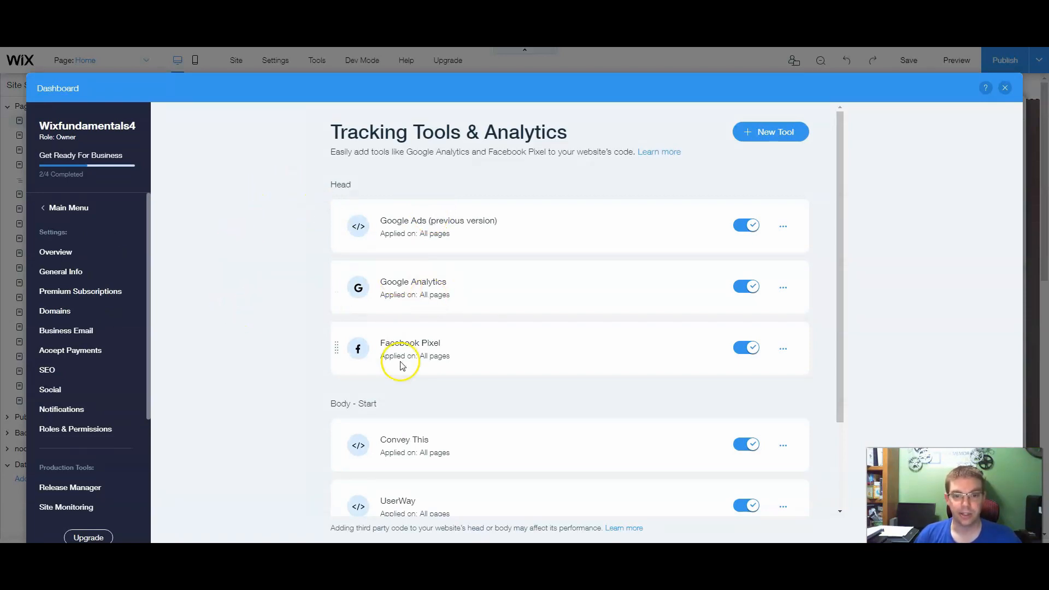
pyautogui.moveTo(329, 367)
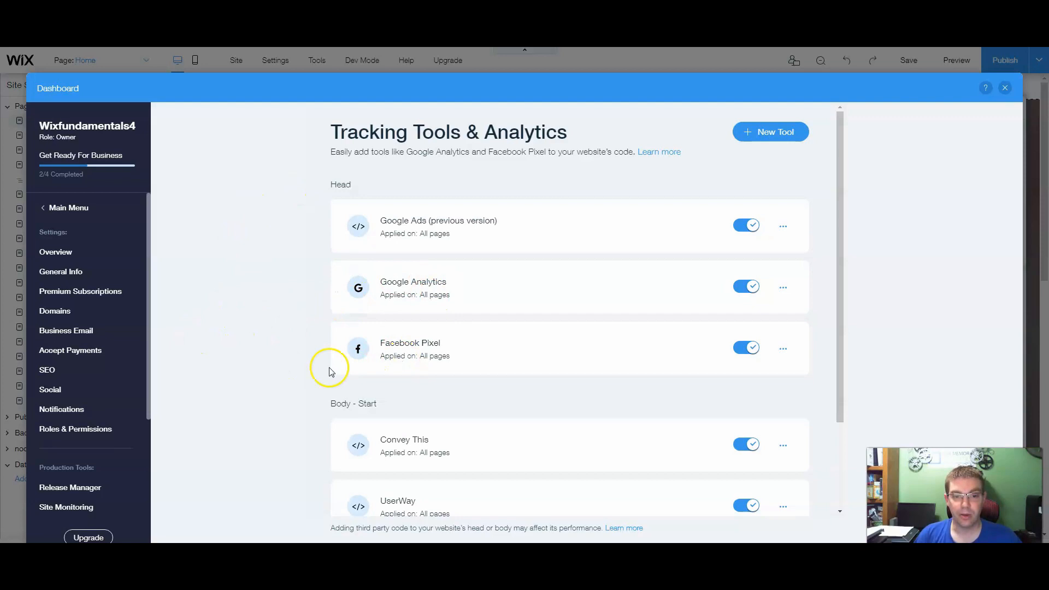
pyautogui.scroll(-3)
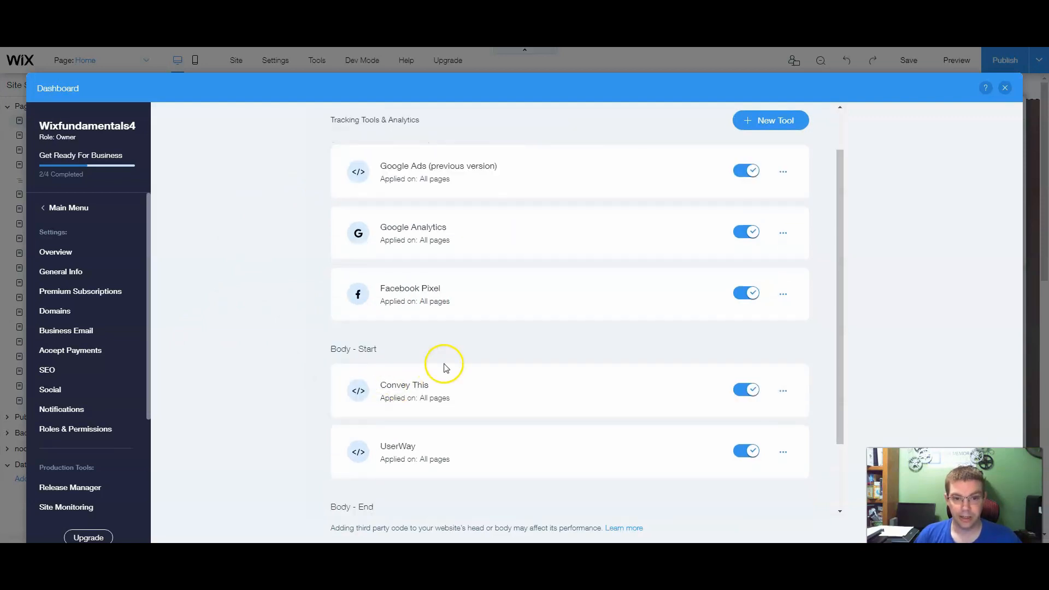
pyautogui.moveTo(494, 404)
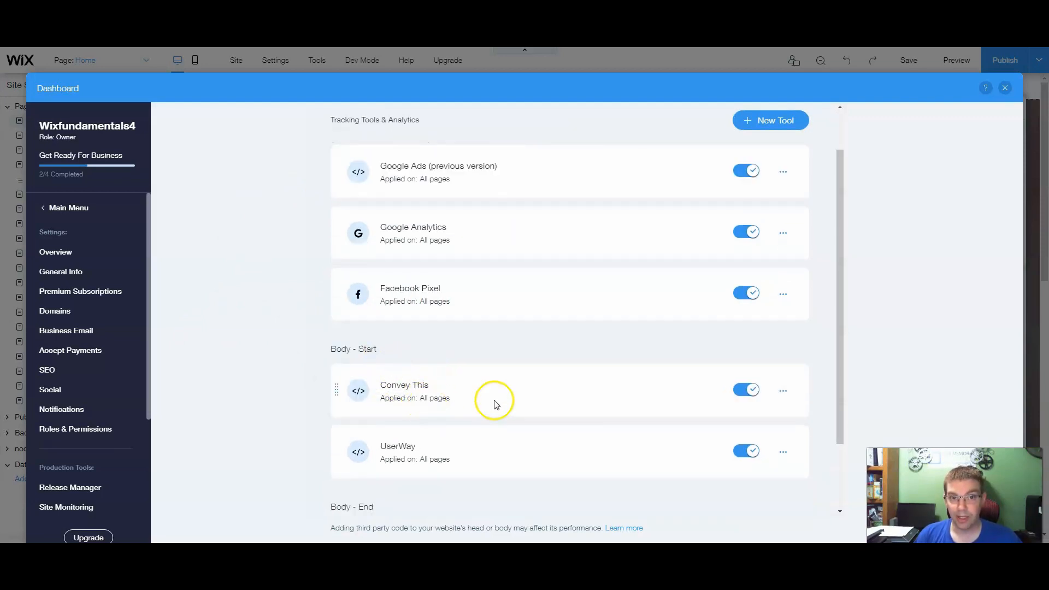
pyautogui.moveTo(457, 411)
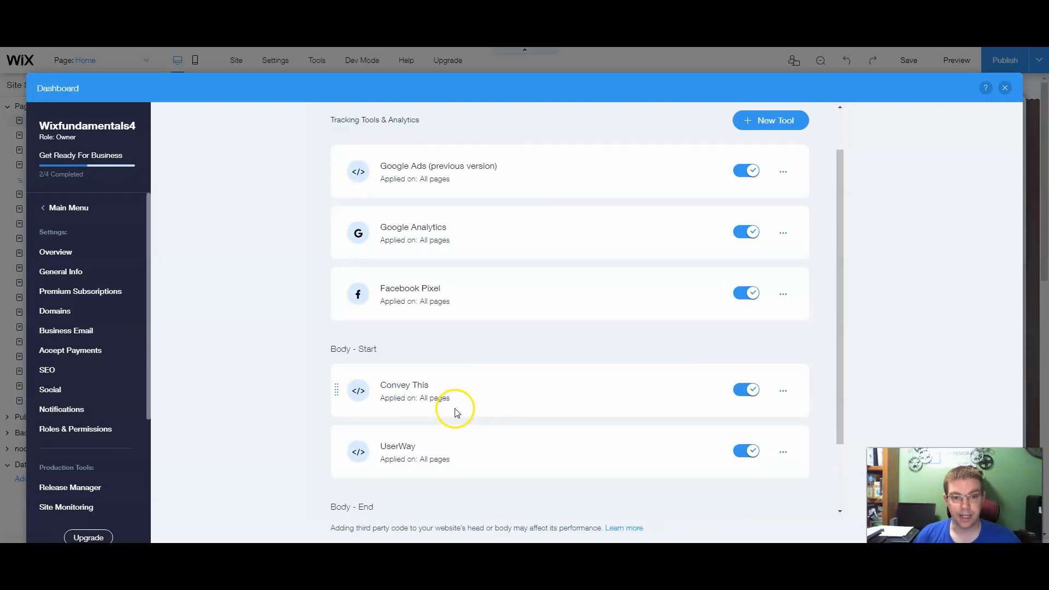
pyautogui.moveTo(805, 390)
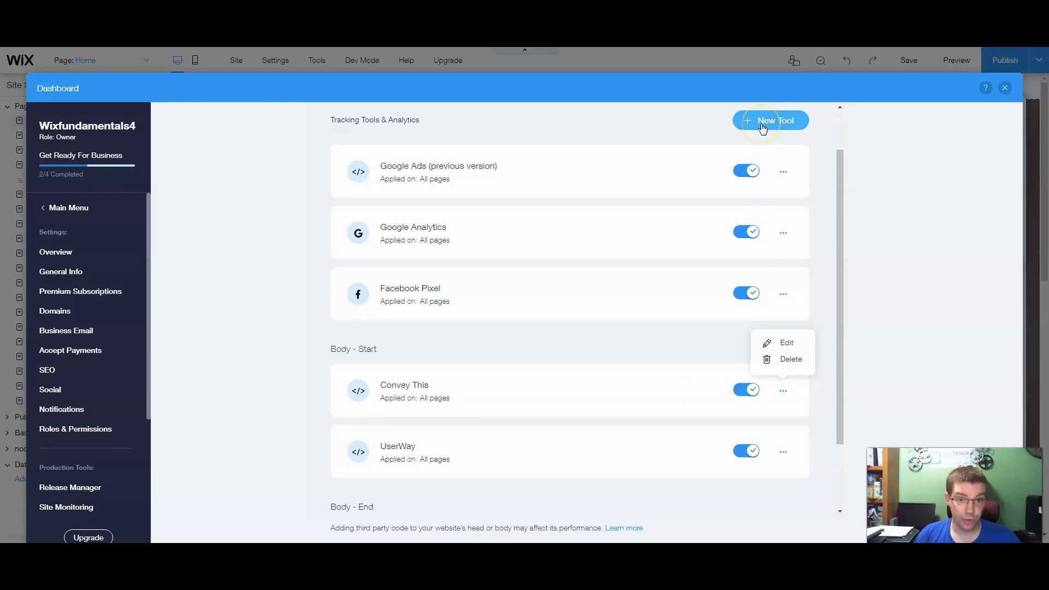
# Step: Apply the Convey This code unchanged (all pages, load once, body start) and return to the editor
pyautogui.click(786, 342)
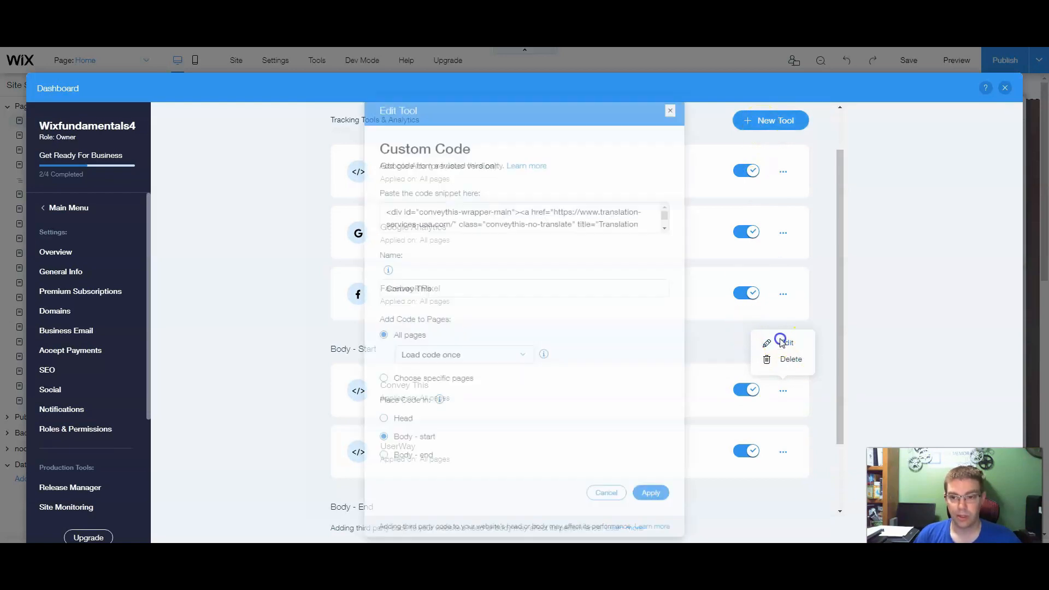
pyautogui.click(783, 342)
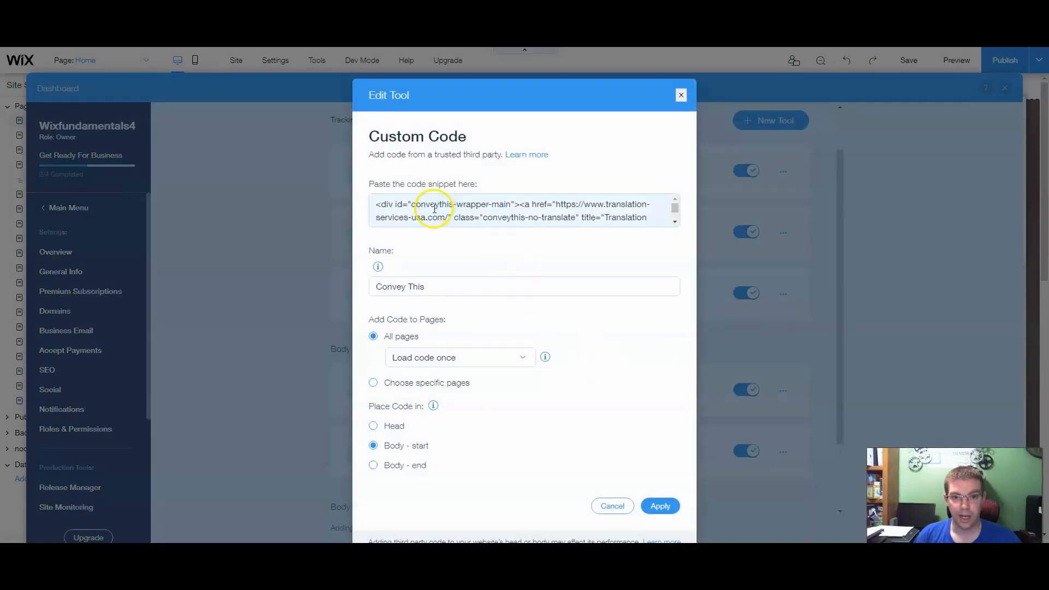
pyautogui.moveTo(435, 353)
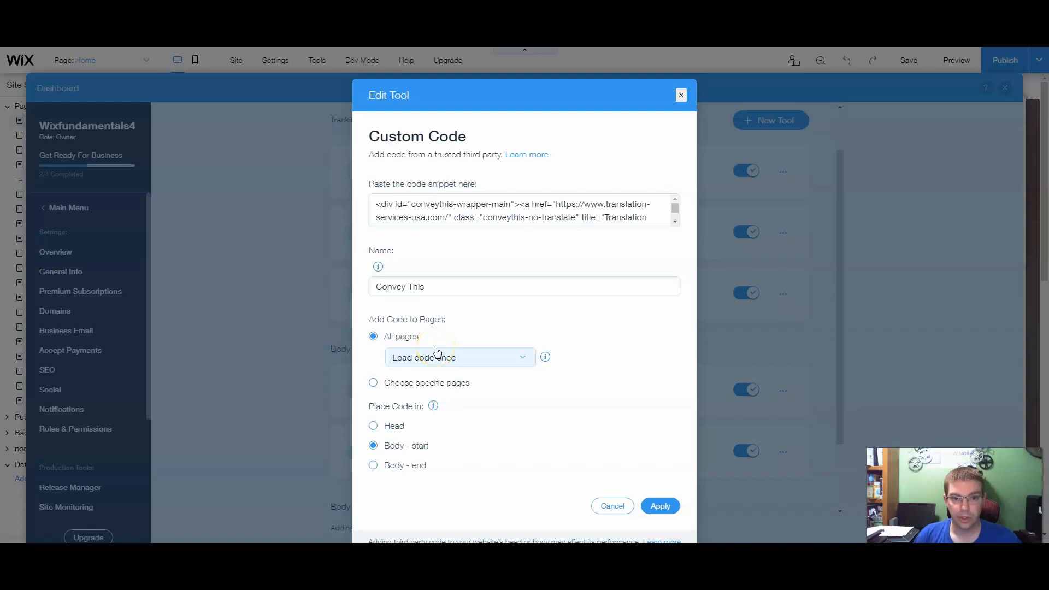
pyautogui.moveTo(374, 336)
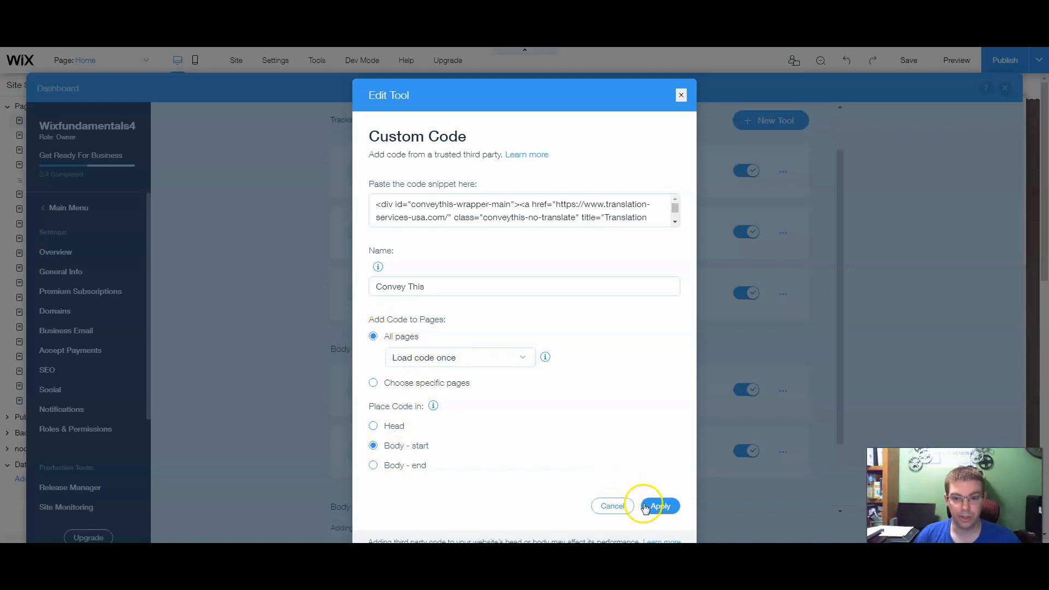
pyautogui.click(659, 507)
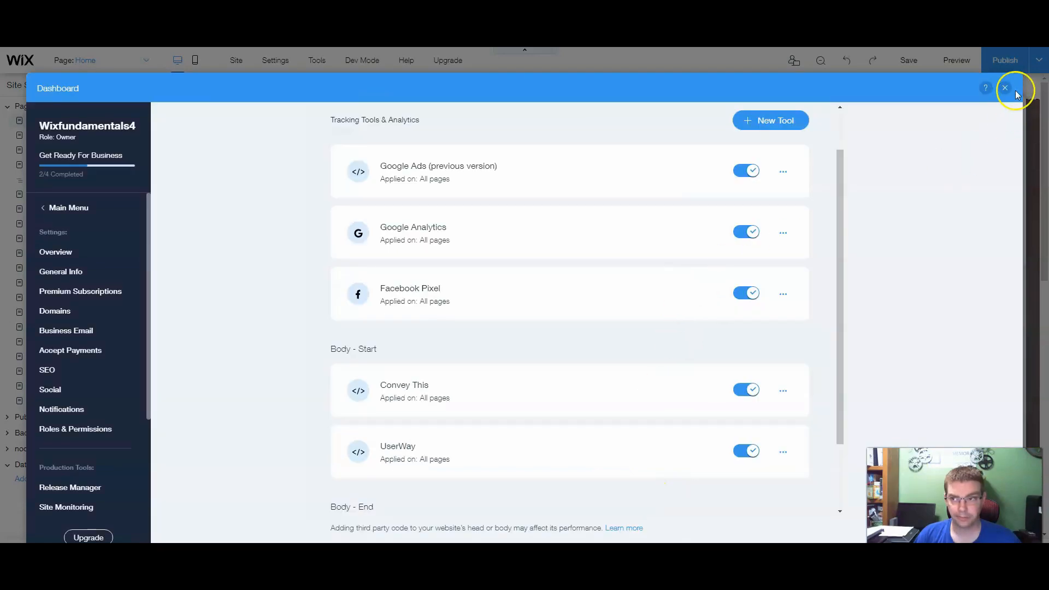
pyautogui.click(1005, 87)
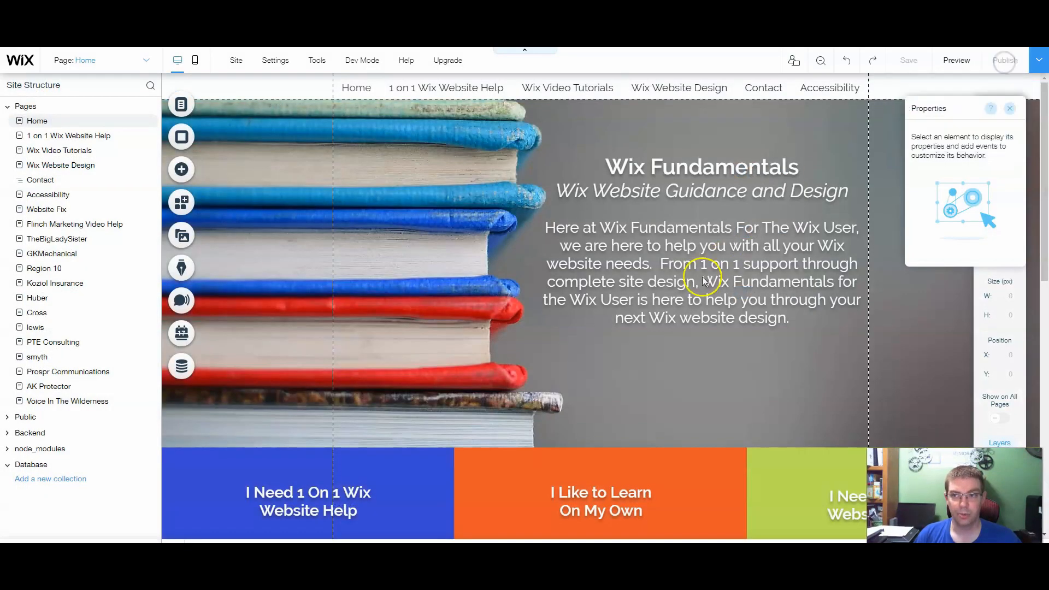
# Step: Publish the site and view the live home page with the ENG flag switcher
pyautogui.click(956, 60)
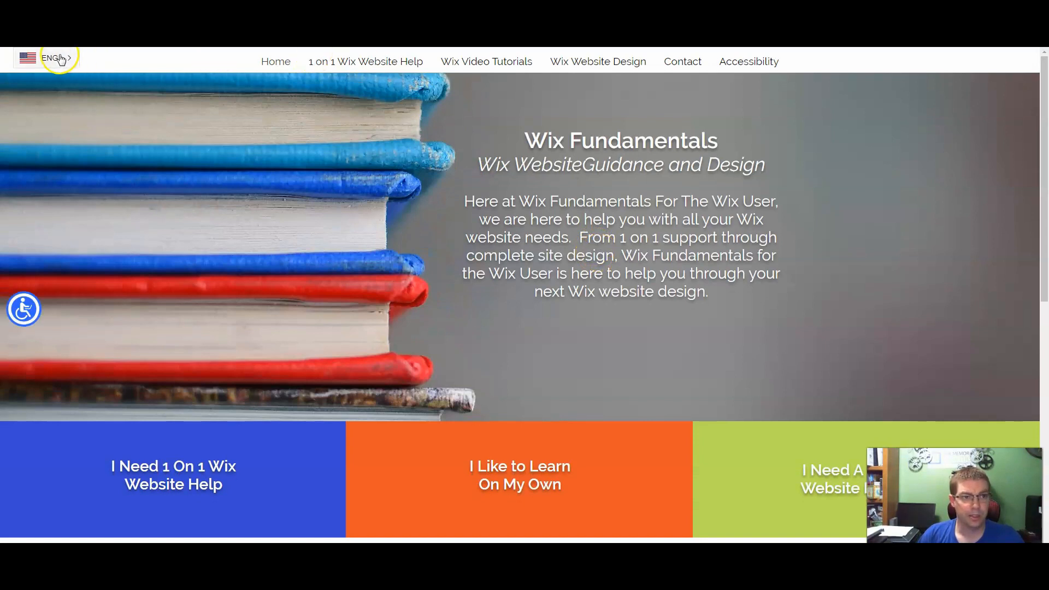
# Step: Switch the live site to SPA, back to ENG, then to SPA again via the flag dropdown
pyautogui.click(47, 58)
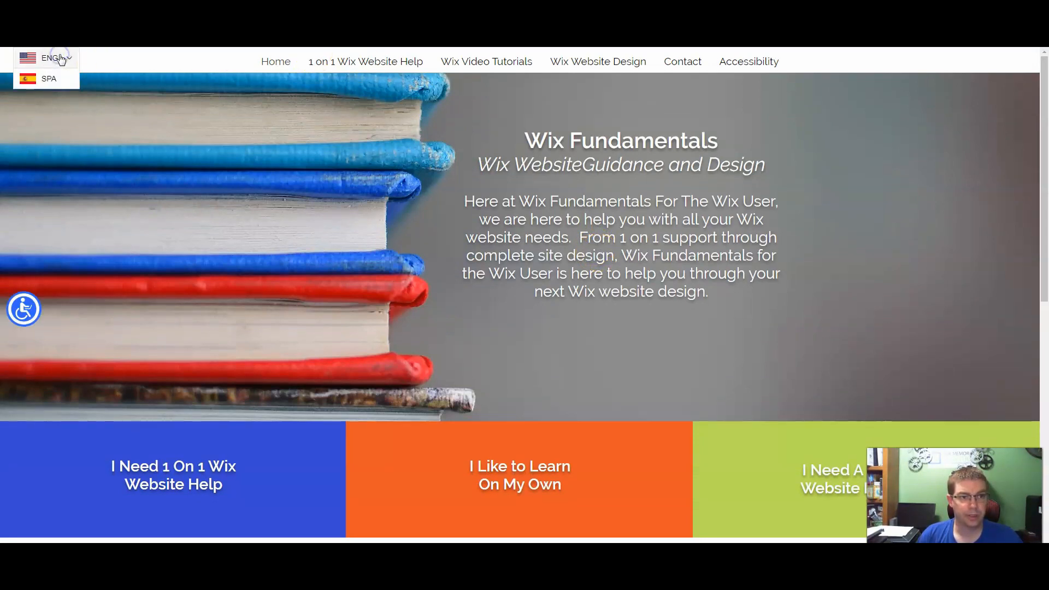
pyautogui.click(49, 78)
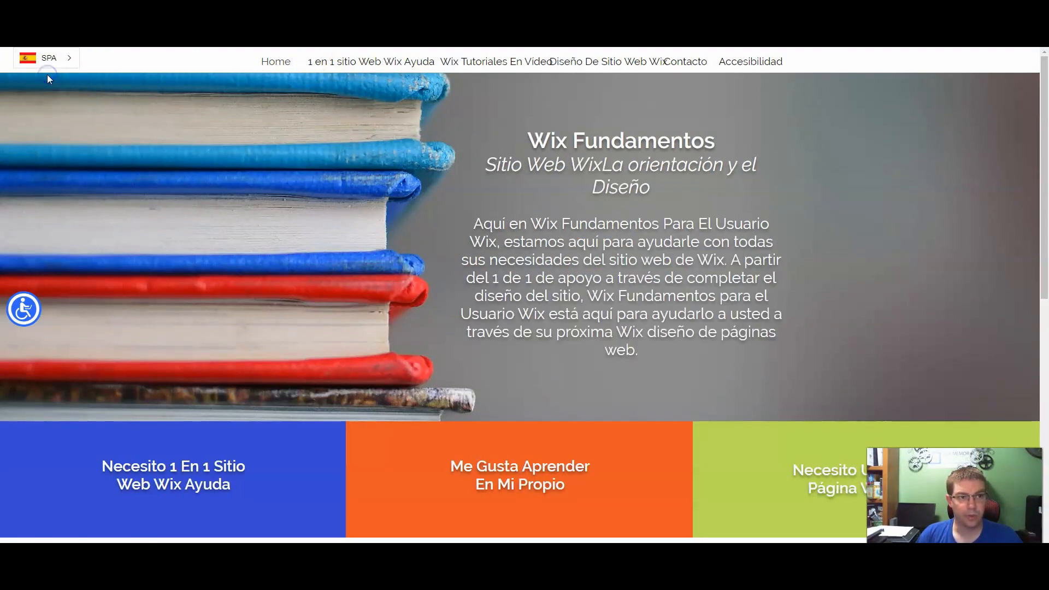
pyautogui.moveTo(171, 111)
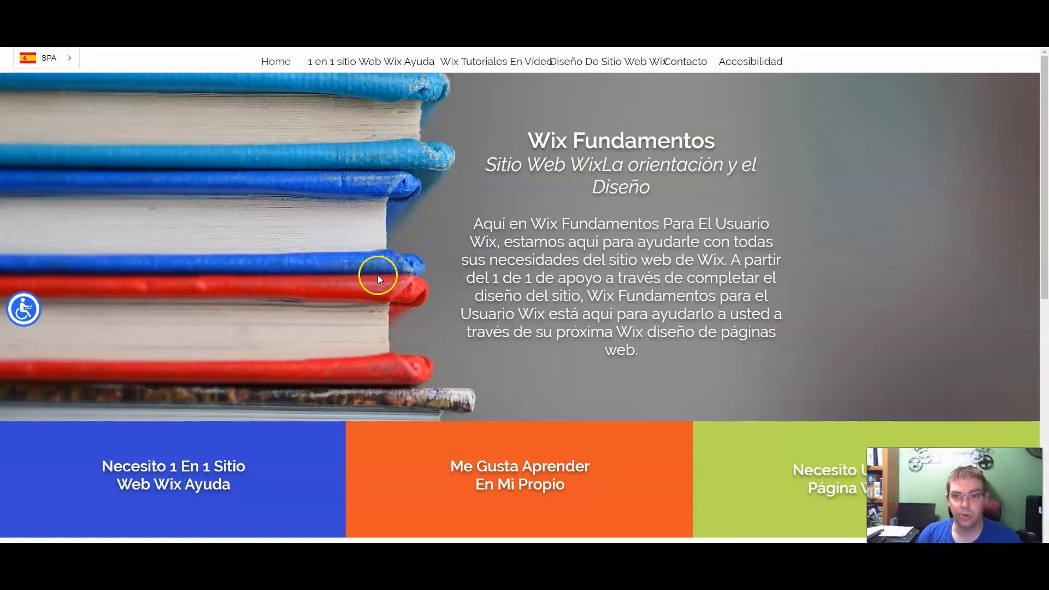
pyautogui.moveTo(369, 273)
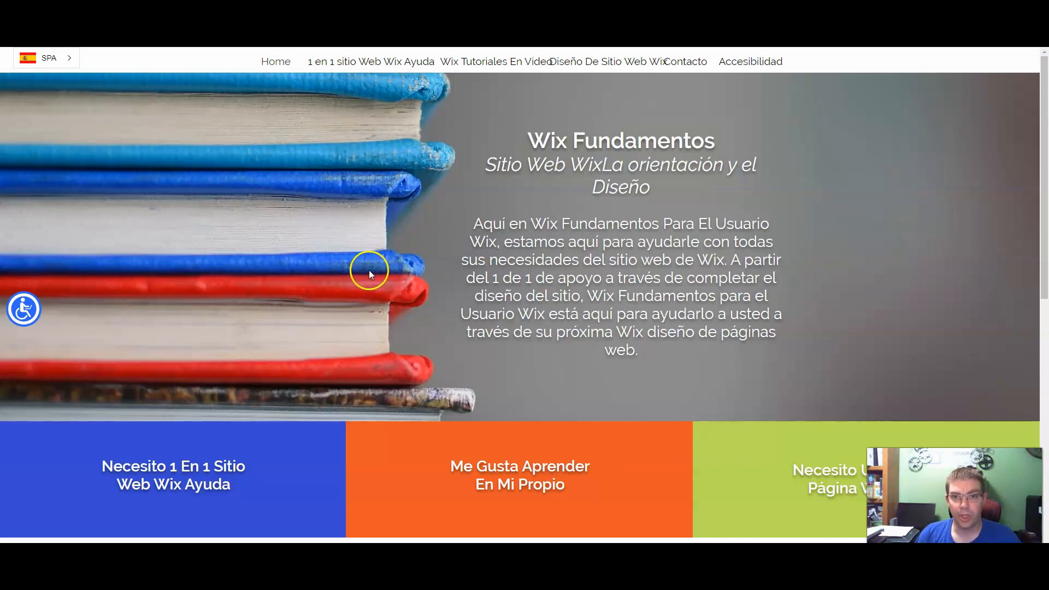
pyautogui.moveTo(23, 63)
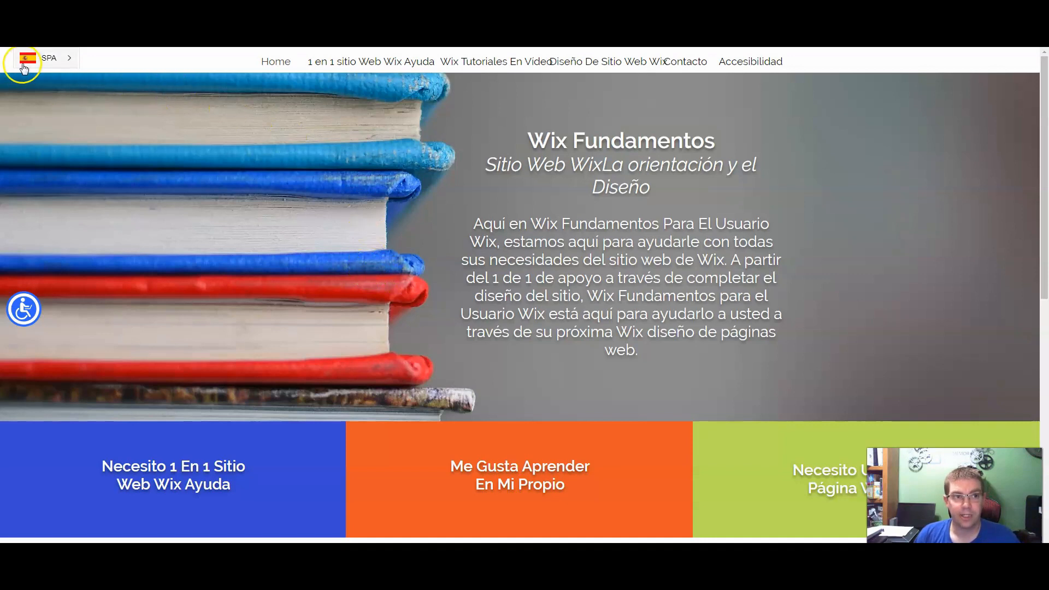
pyautogui.click(46, 58)
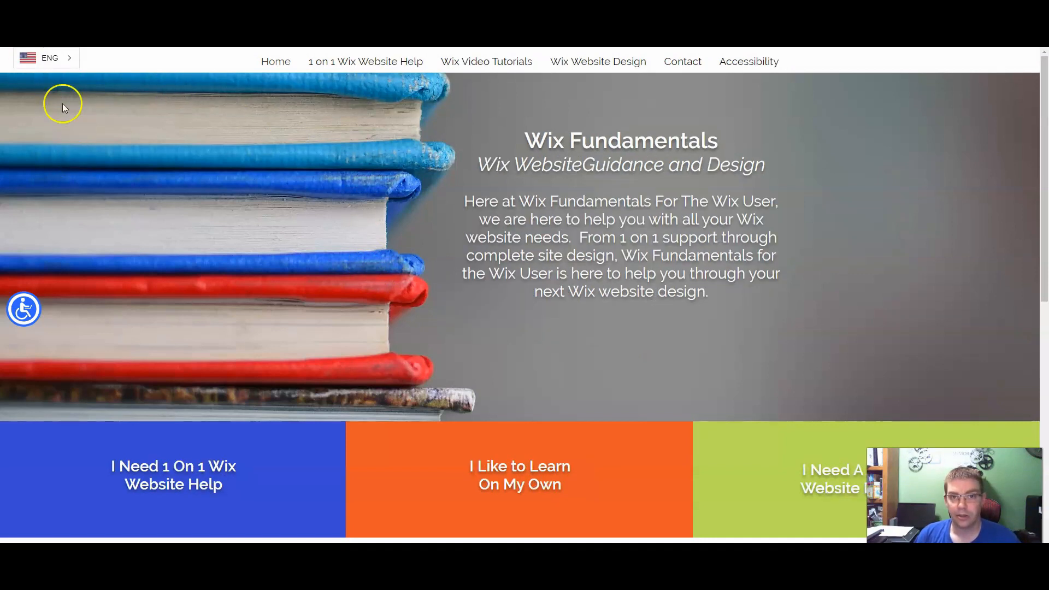
pyautogui.click(46, 58)
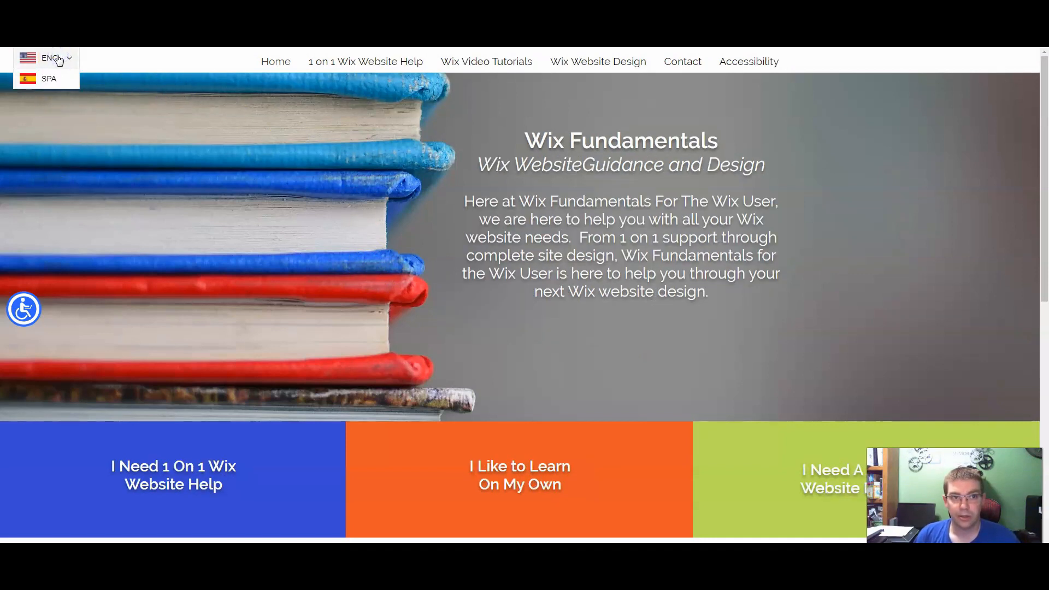
pyautogui.click(48, 79)
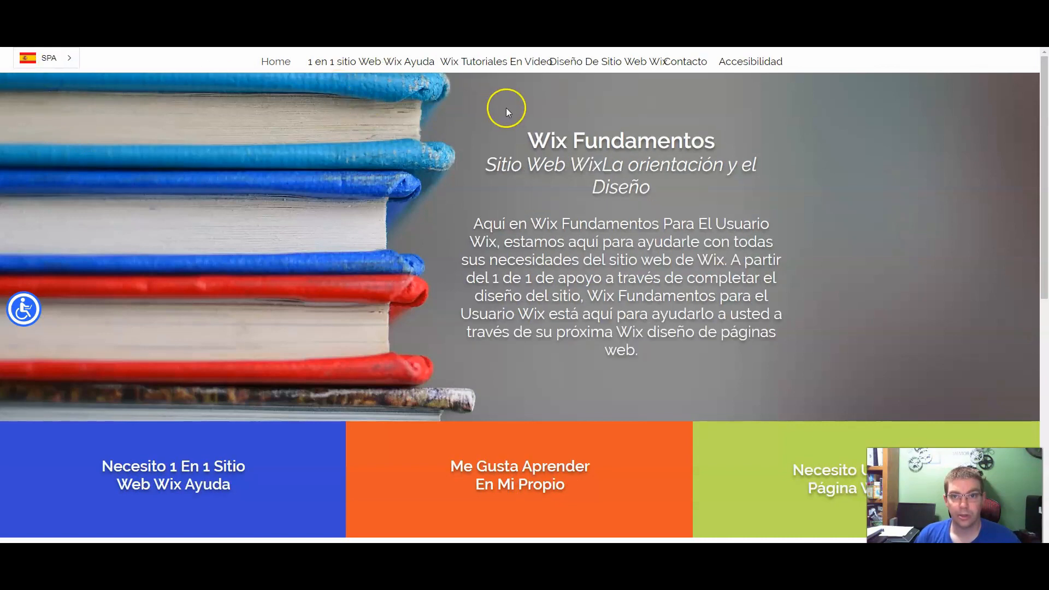
# Step: Reload the Home page so the menu, headings and buttons appear in Spanish
pyautogui.click(760, 61)
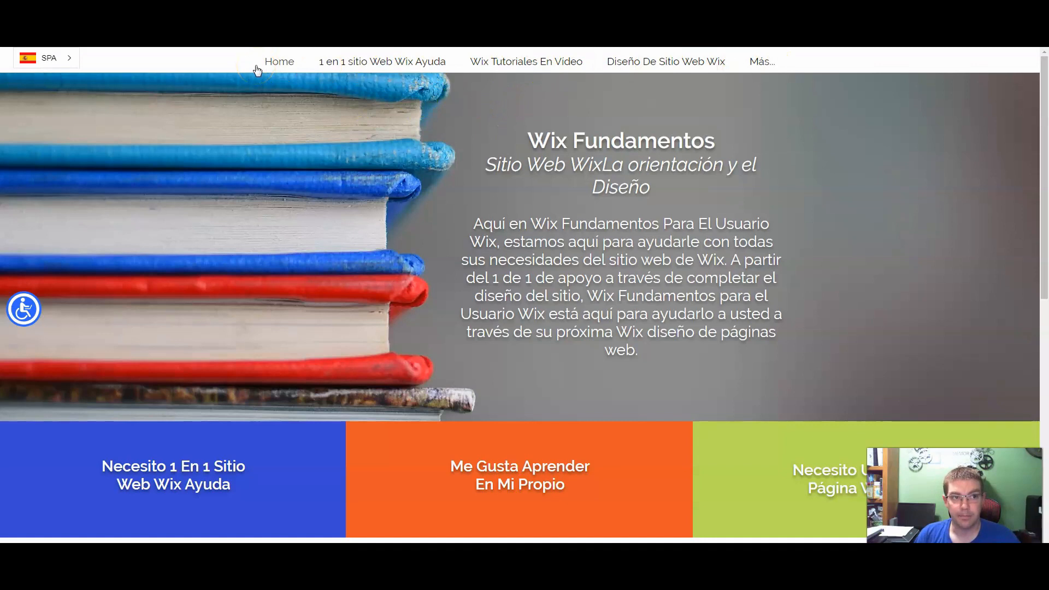
pyautogui.moveTo(359, 94)
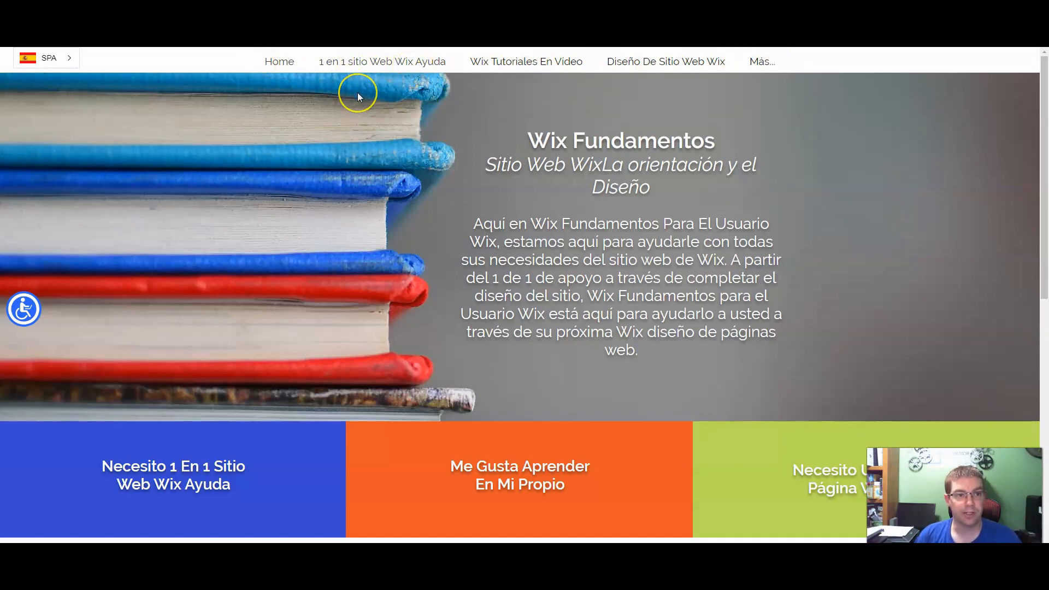
pyautogui.moveTo(356, 93)
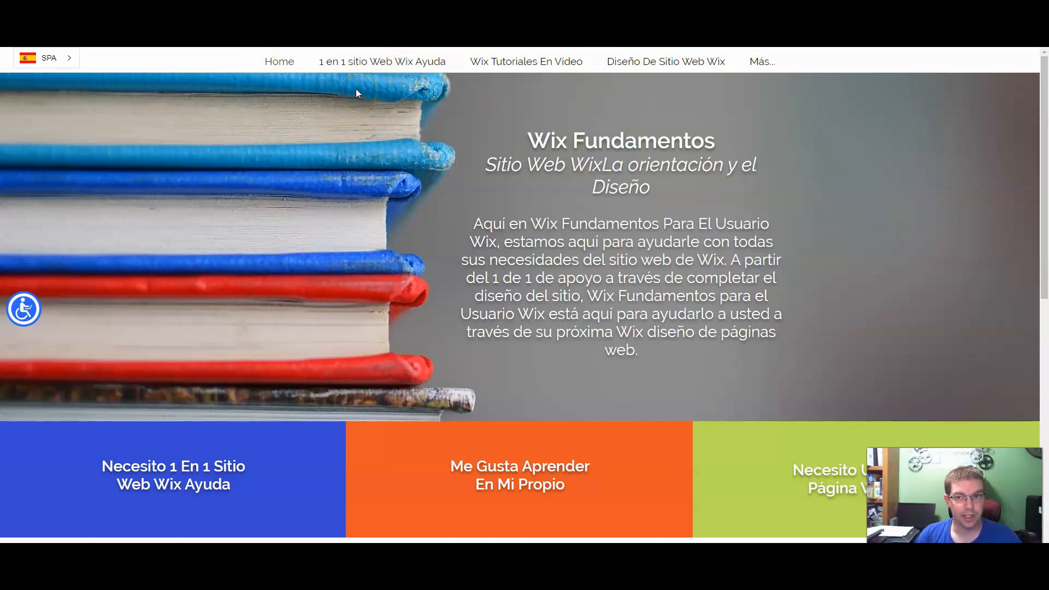
pyautogui.moveTo(288, 69)
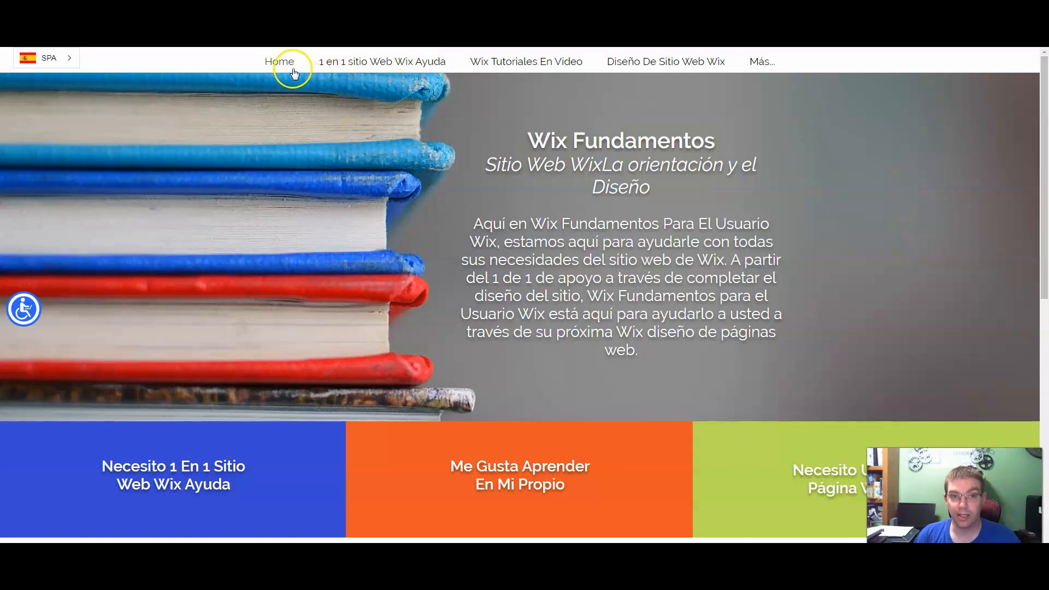
pyautogui.click(762, 62)
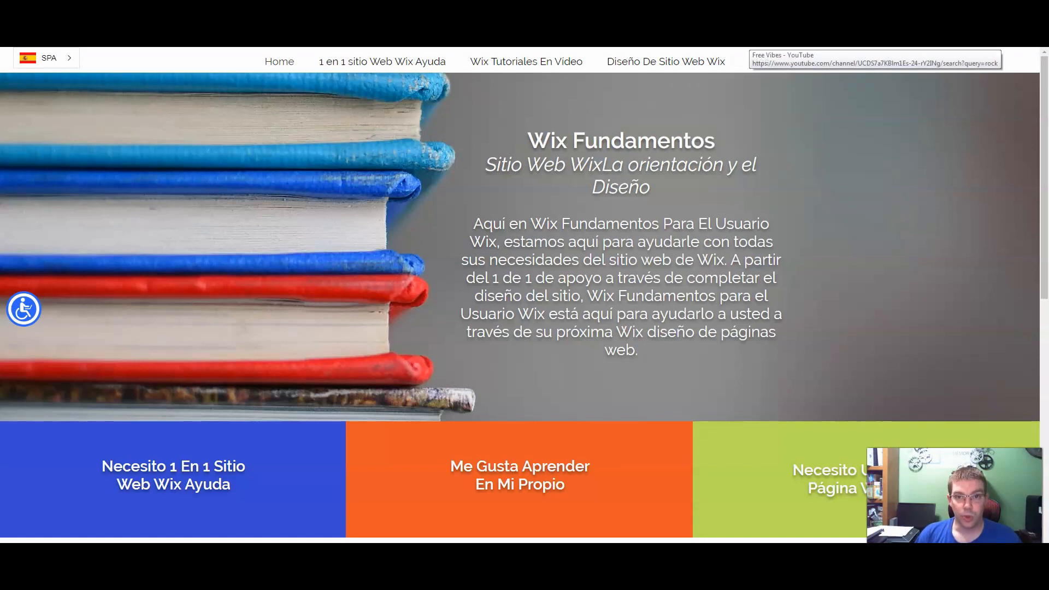
pyautogui.click(762, 61)
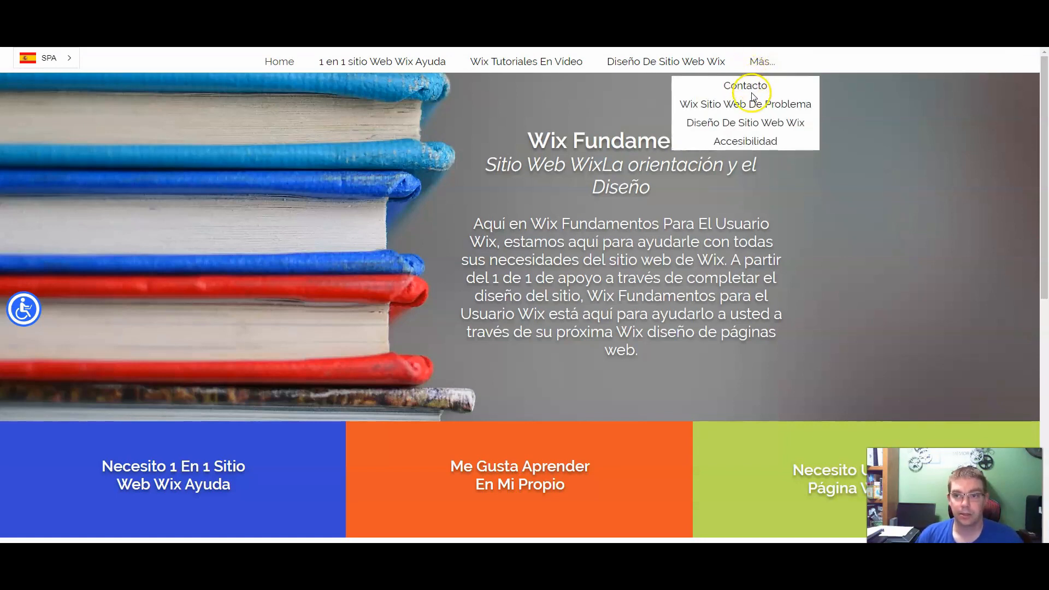
pyautogui.moveTo(318, 159)
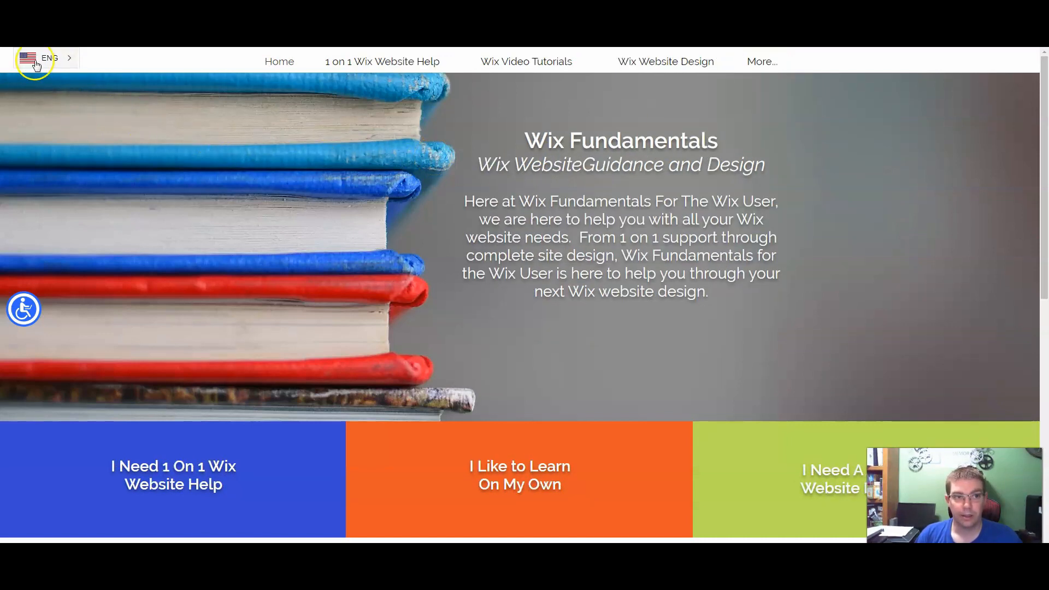
pyautogui.click(39, 58)
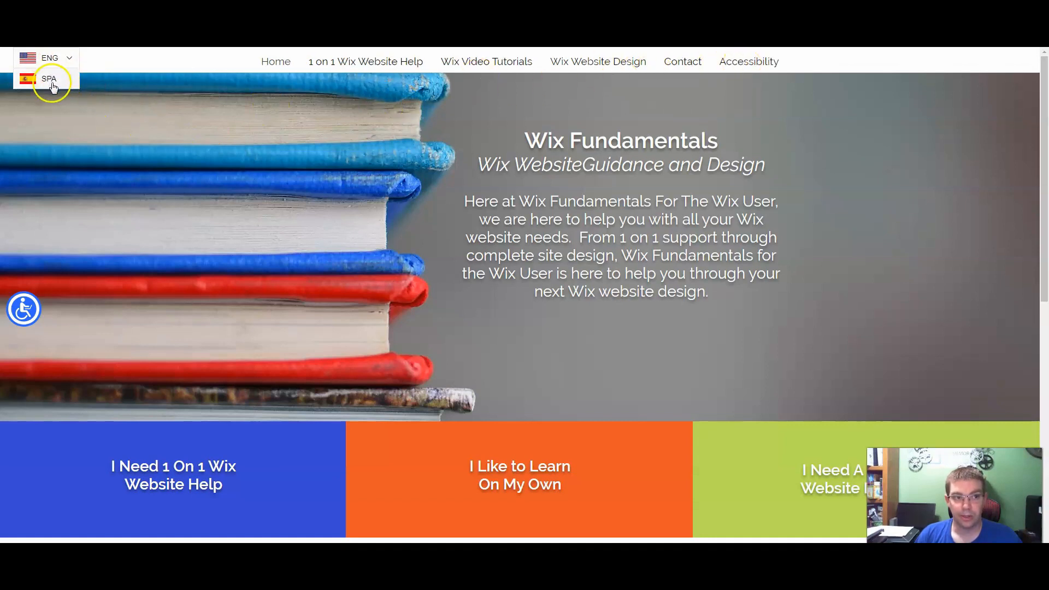
pyautogui.click(49, 79)
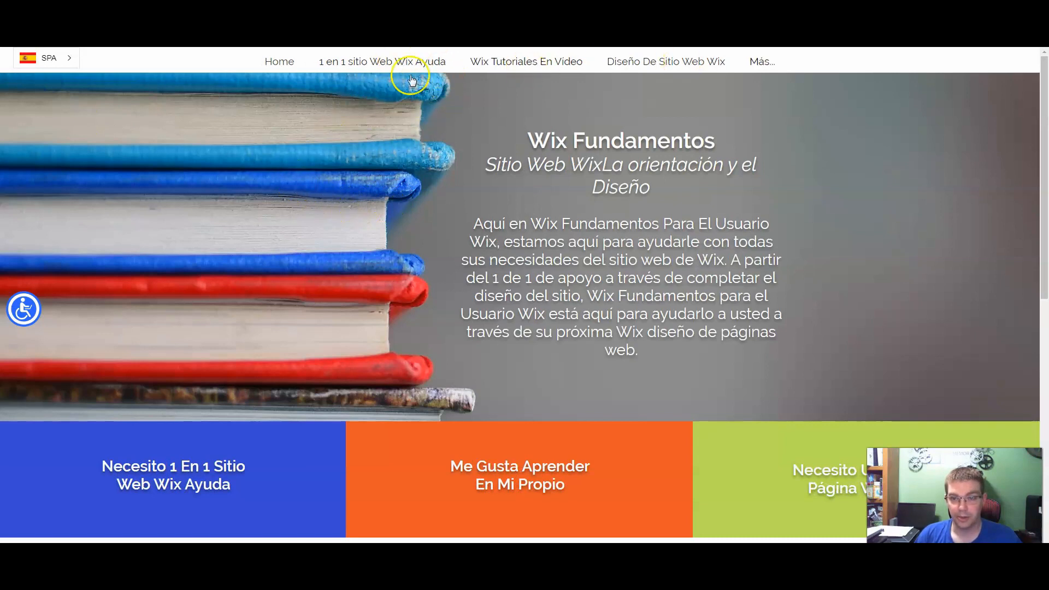
pyautogui.click(44, 57)
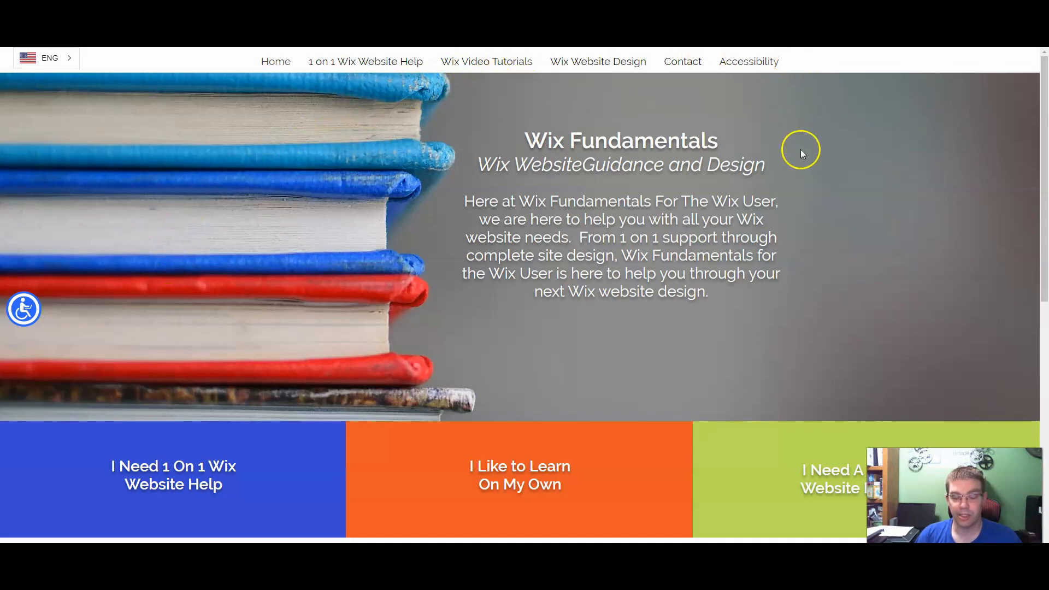
pyautogui.moveTo(481, 193)
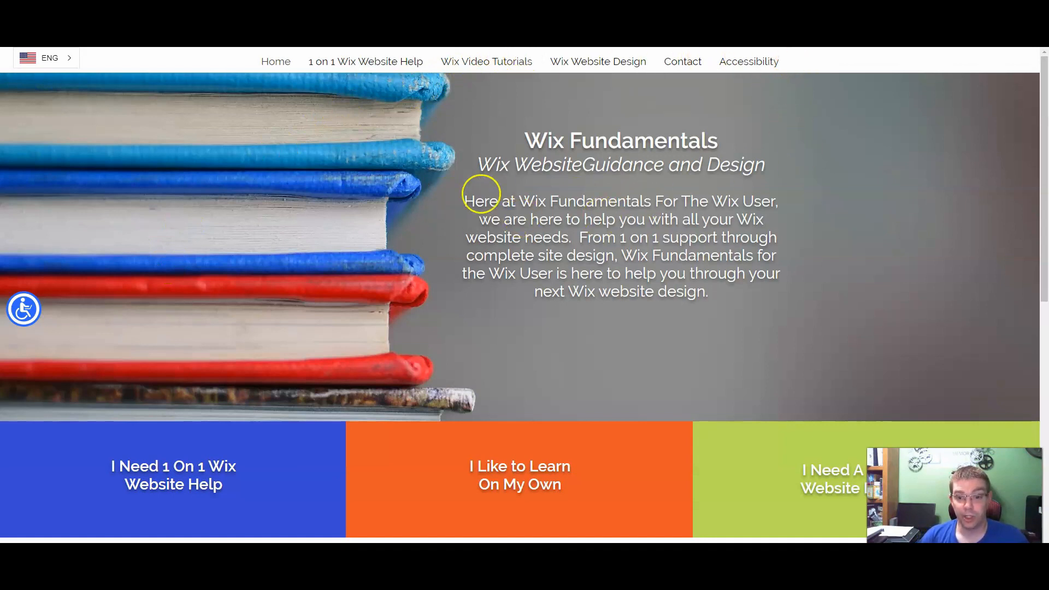
pyautogui.moveTo(242, 129)
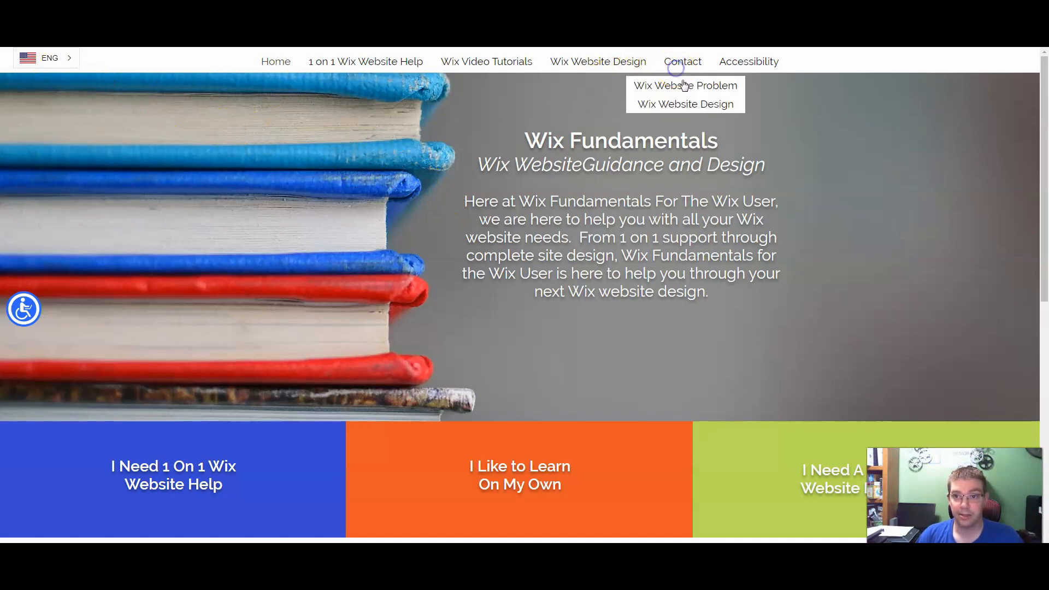
# Step: Visit the 1 On 1 Wix Website Help page via Contact > Wix Website Problem and translate it to SPA
pyautogui.click(685, 86)
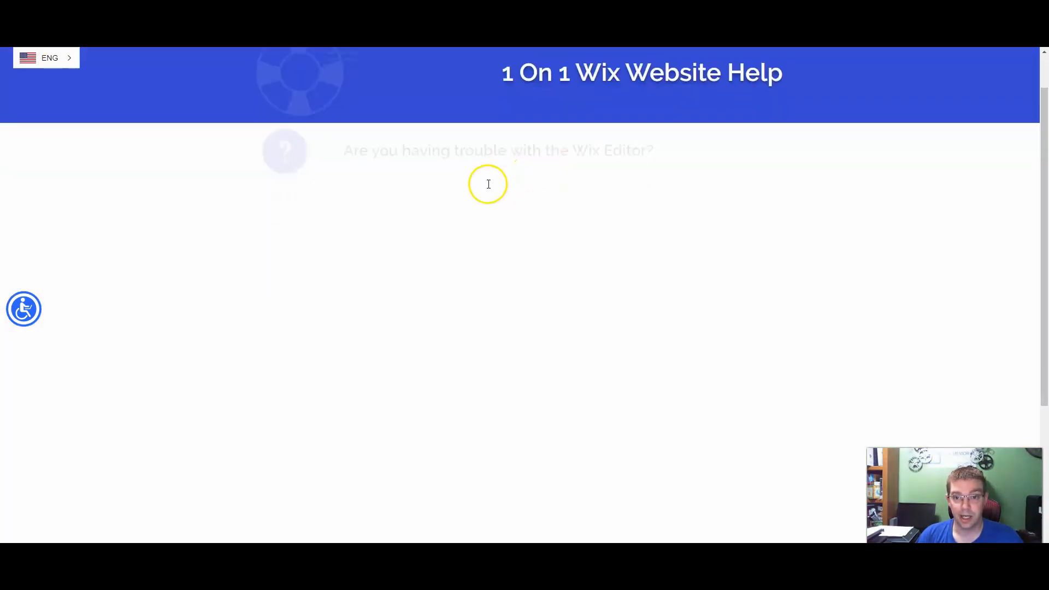
pyautogui.scroll(-3)
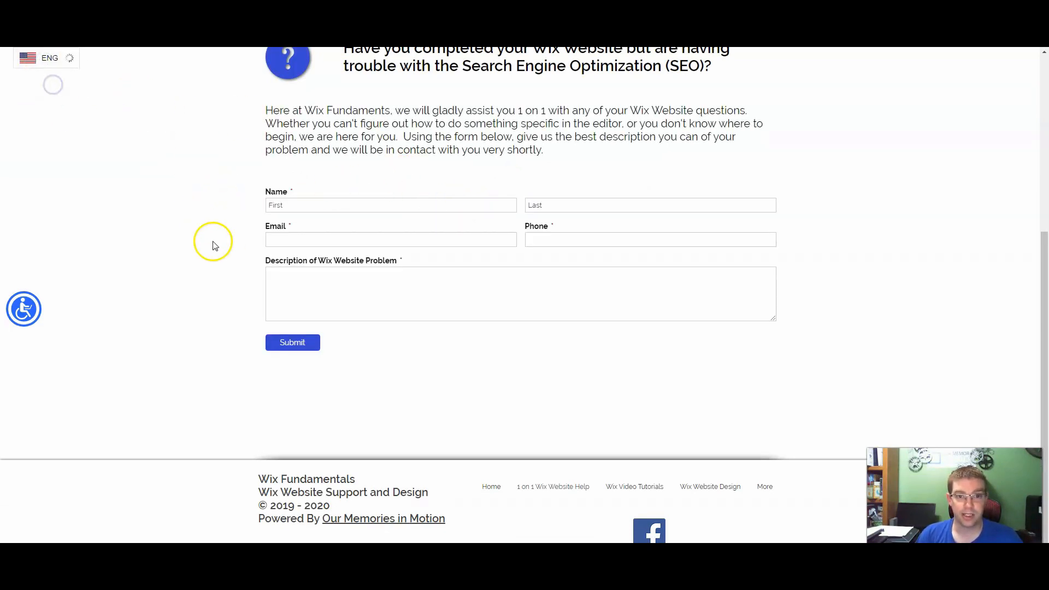
pyautogui.click(46, 58)
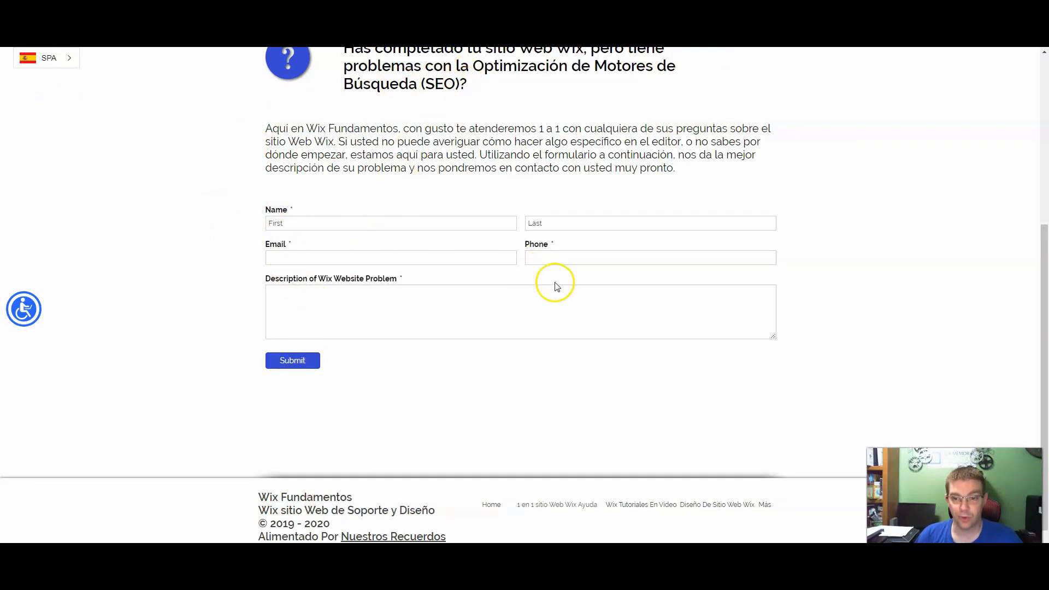
pyautogui.moveTo(449, 315)
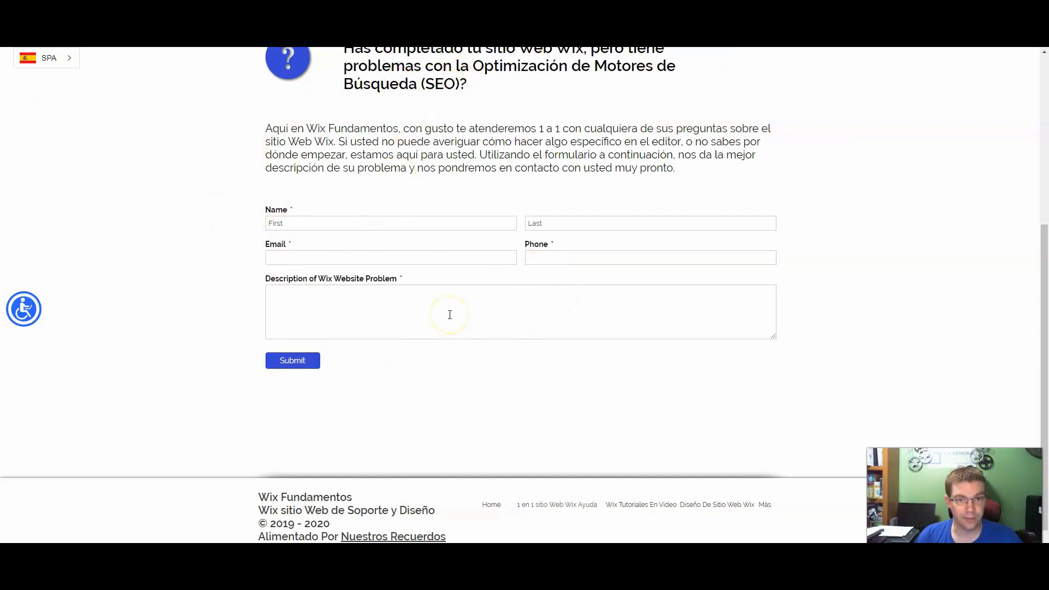
pyautogui.moveTo(445, 379)
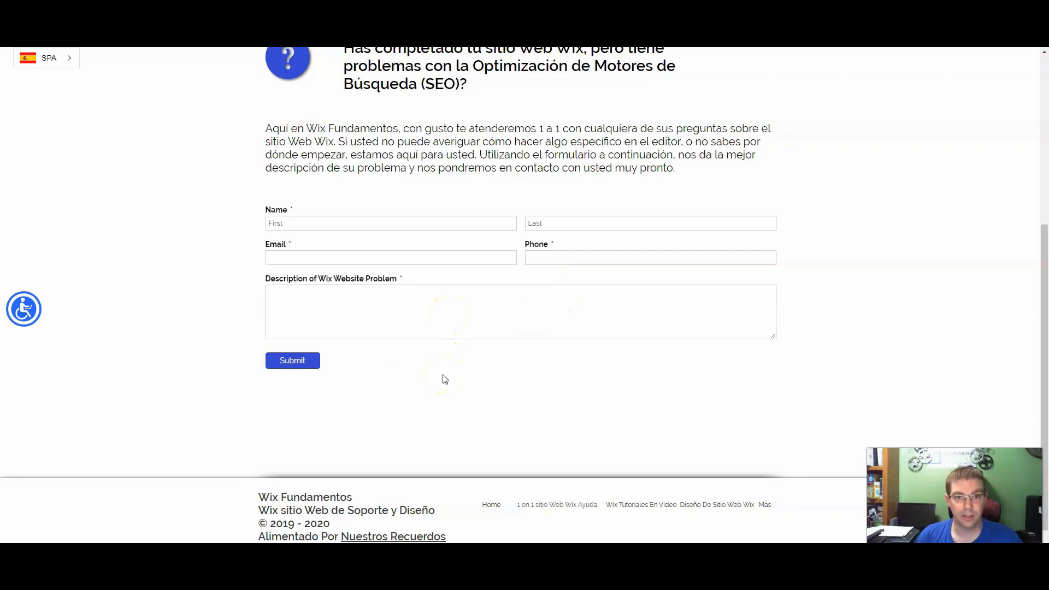
pyautogui.moveTo(859, 321)
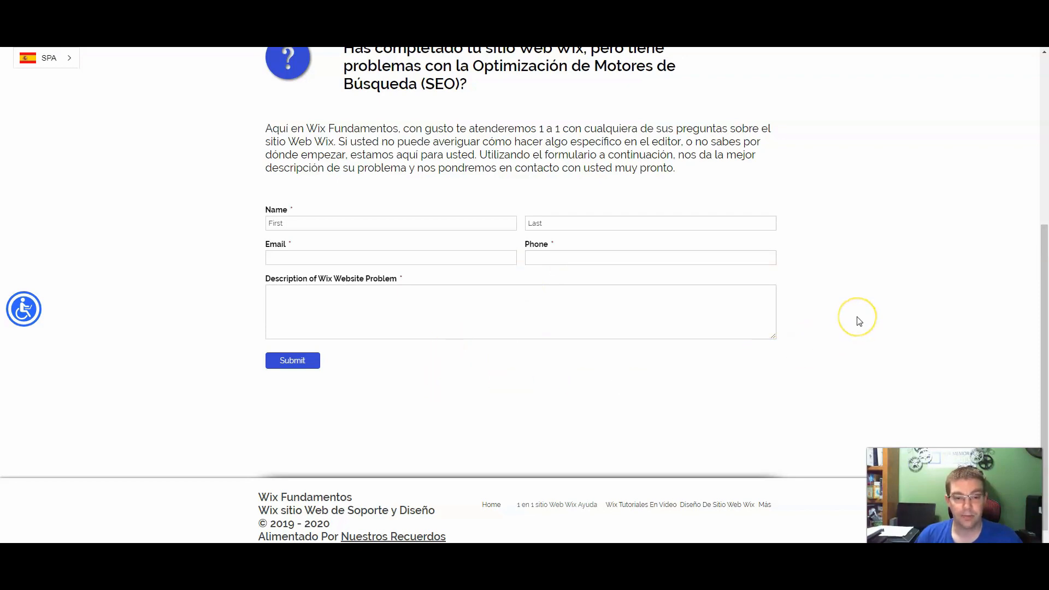
pyautogui.moveTo(857, 326)
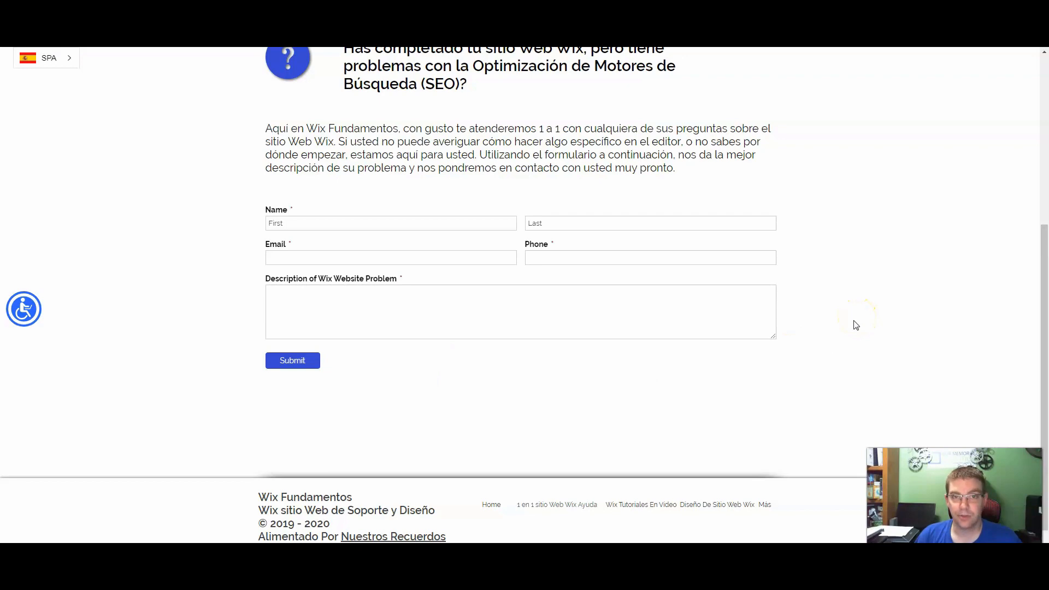
# Step: Return the help page to English by choosing ENG from the switcher
pyautogui.scroll(3)
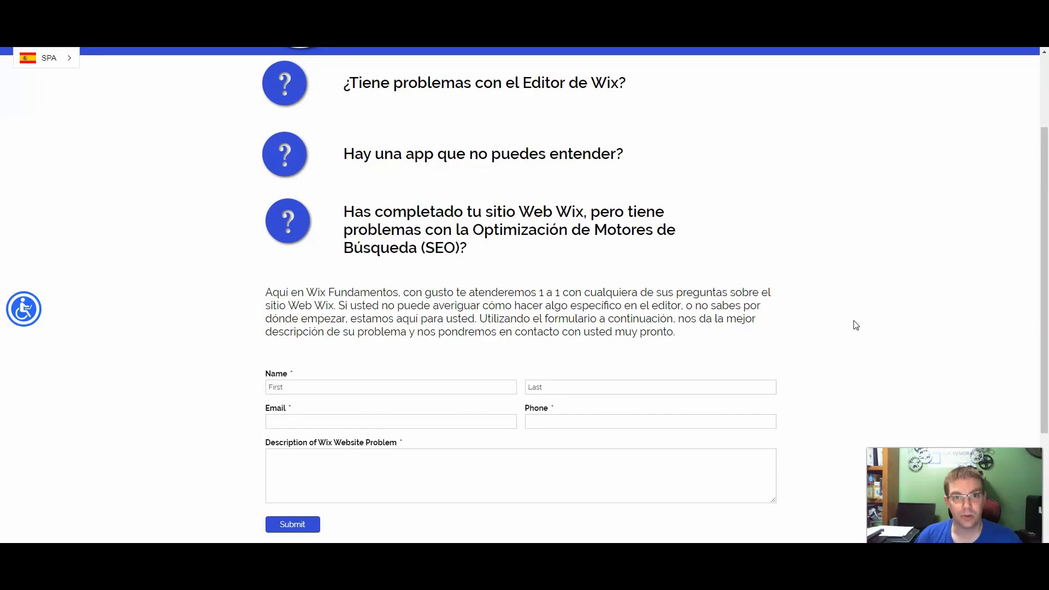
pyautogui.scroll(3)
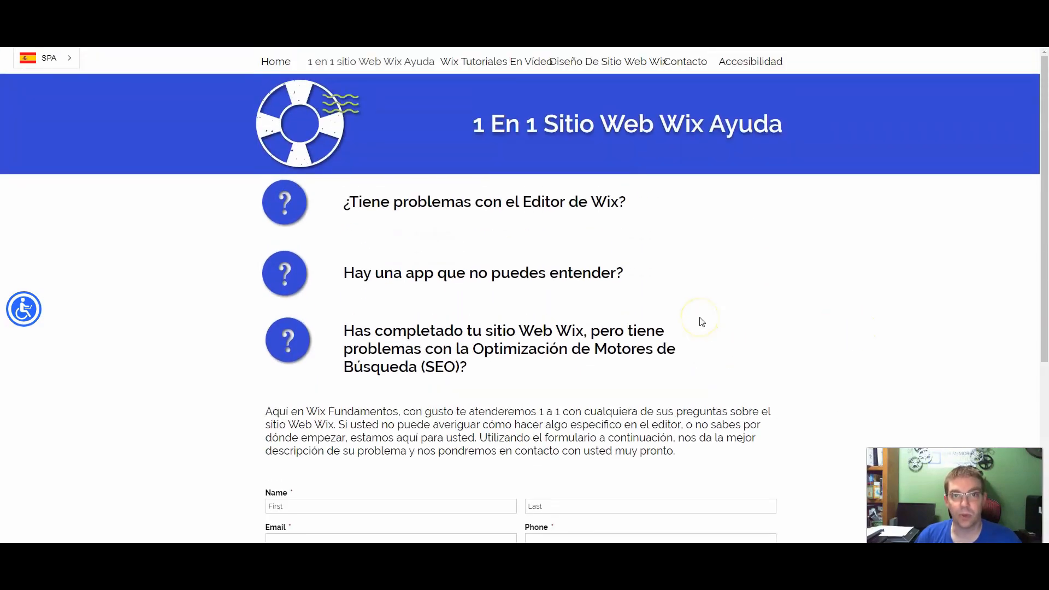
pyautogui.moveTo(185, 273)
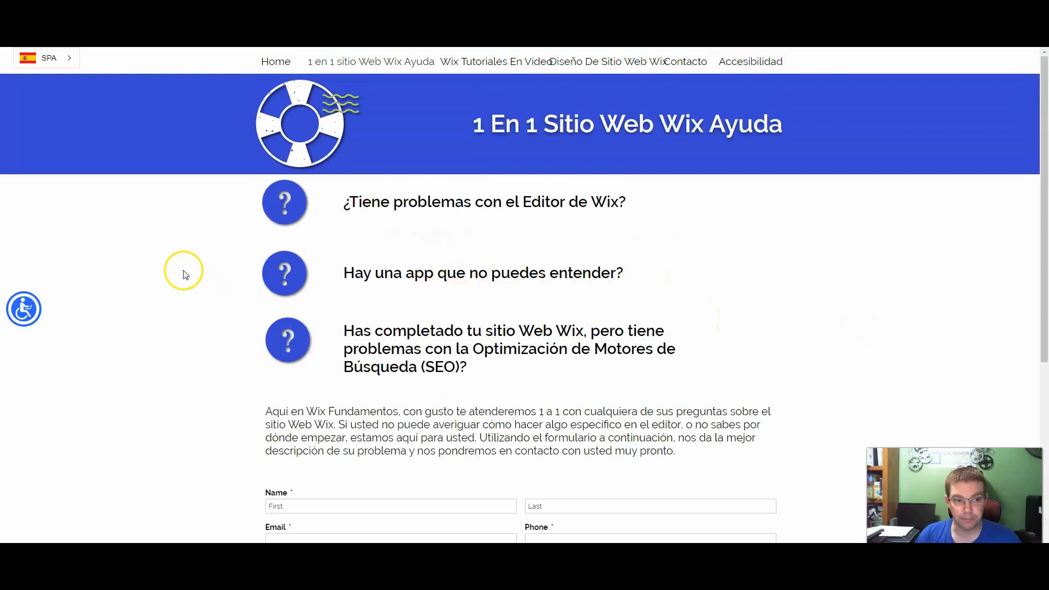
pyautogui.click(46, 58)
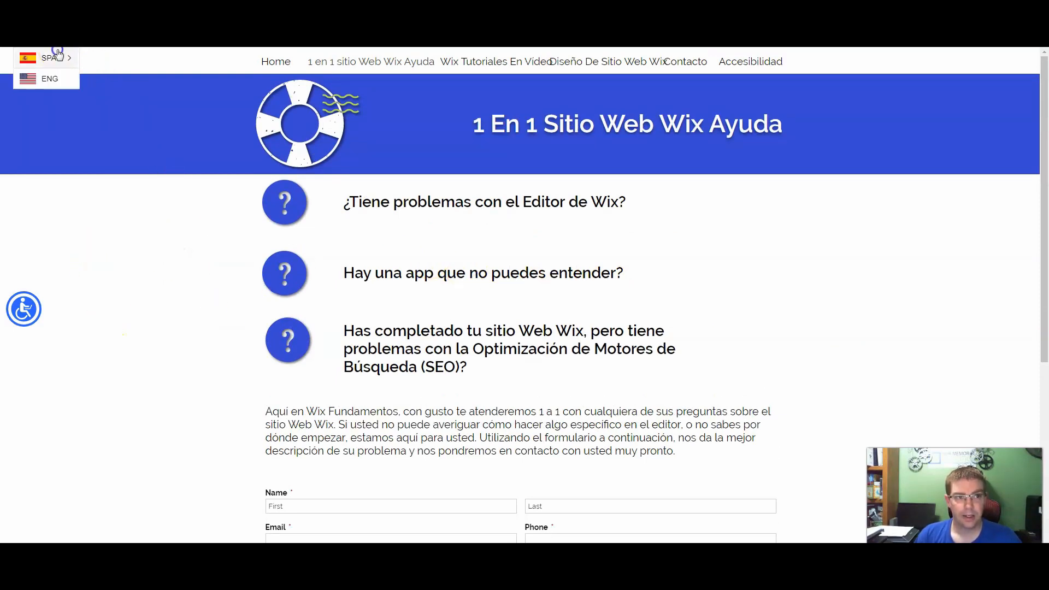
pyautogui.click(49, 79)
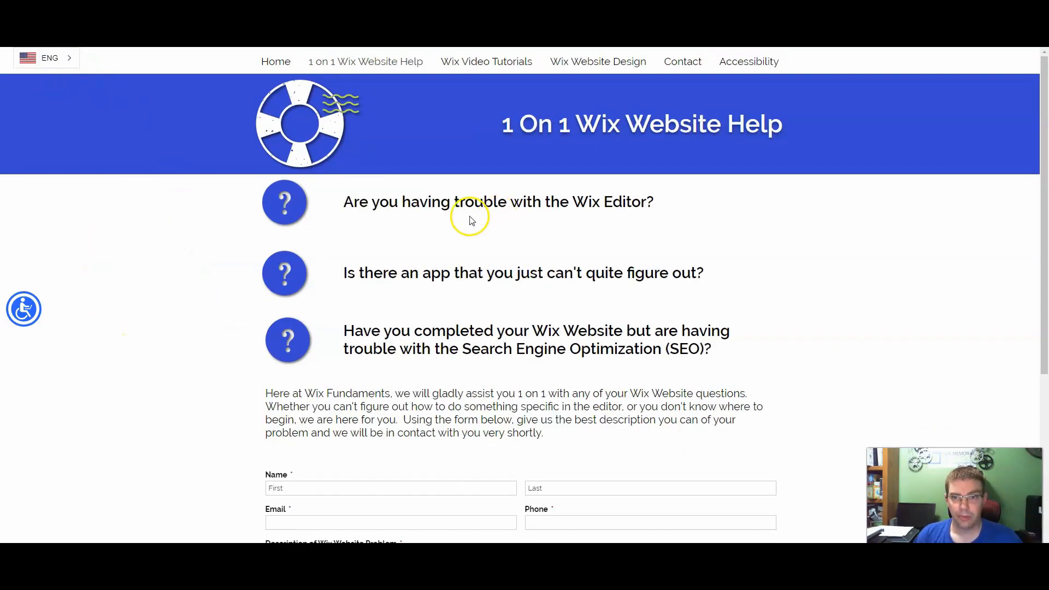
pyautogui.moveTo(757, 316)
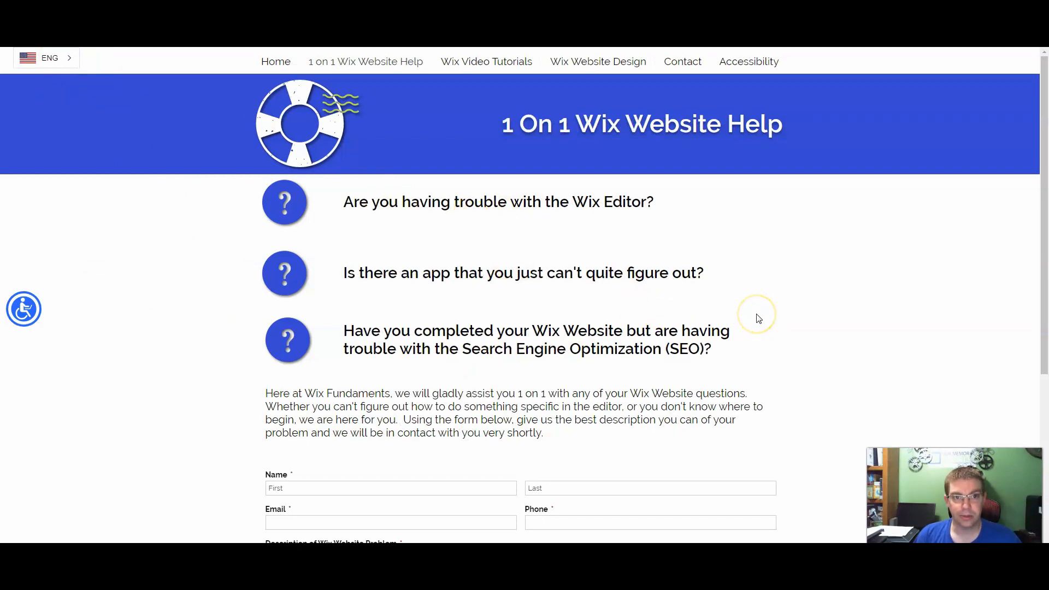
pyautogui.moveTo(756, 316)
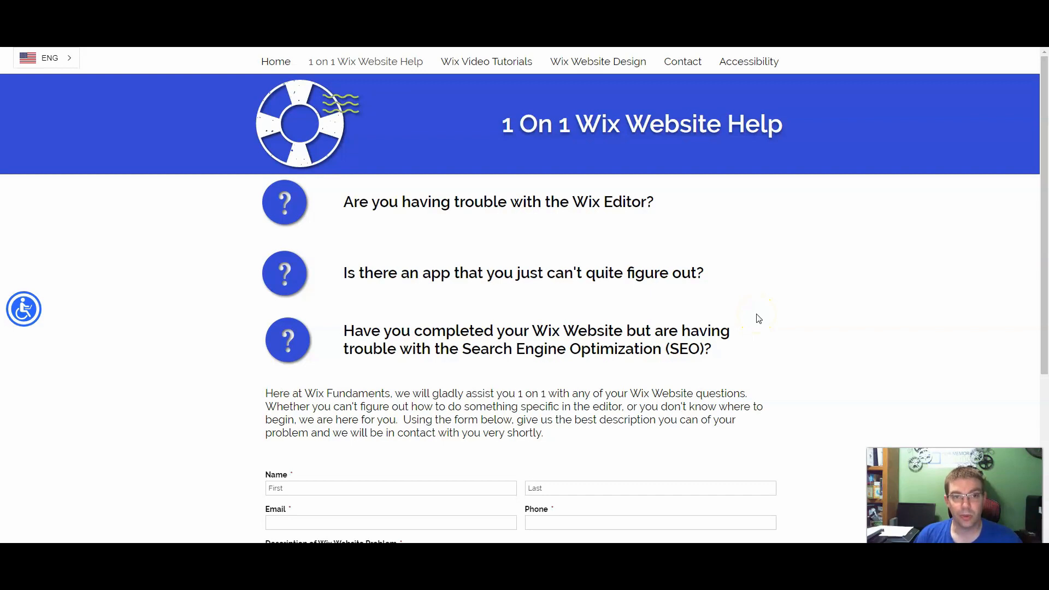
pyautogui.moveTo(759, 325)
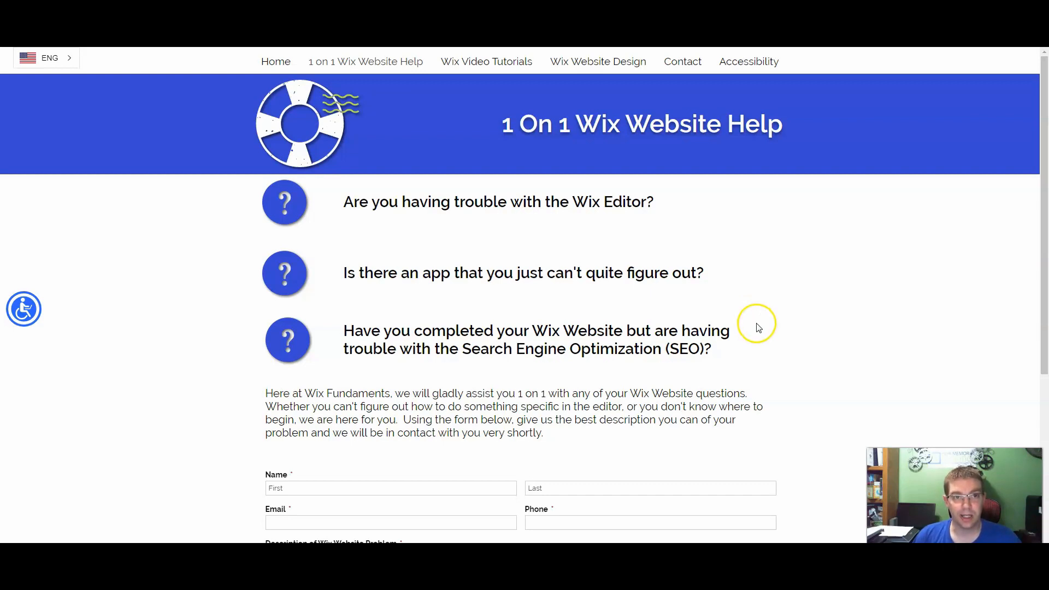
pyautogui.moveTo(664, 345)
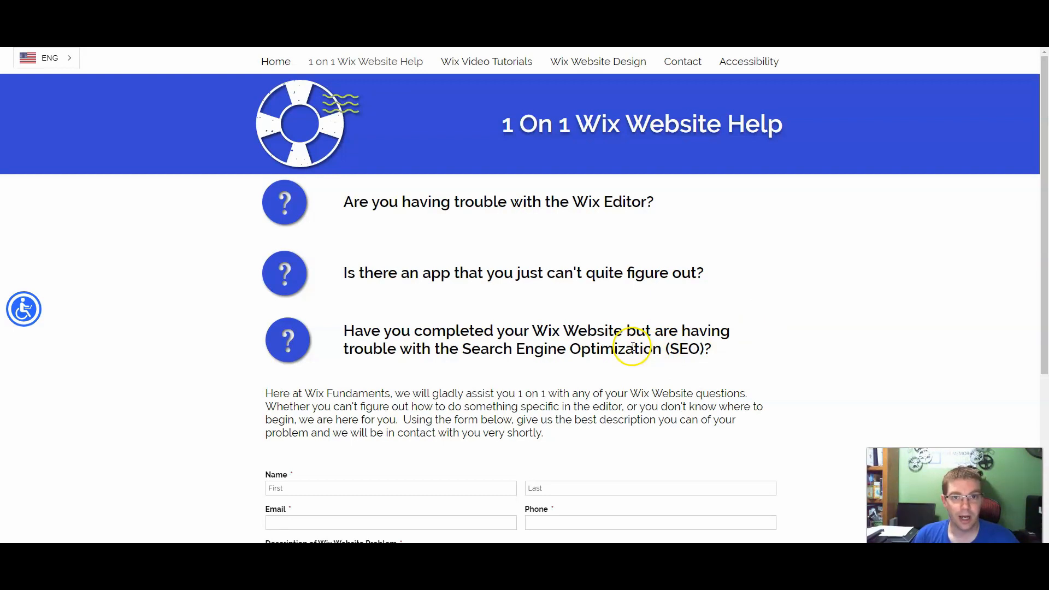
pyautogui.moveTo(633, 346)
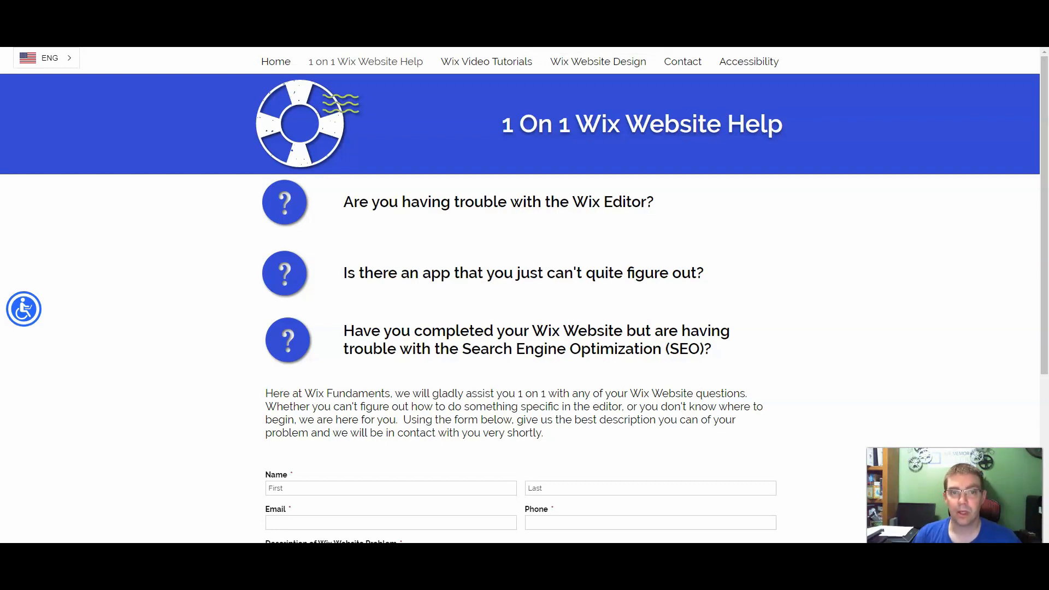
pyautogui.moveTo(501, 254)
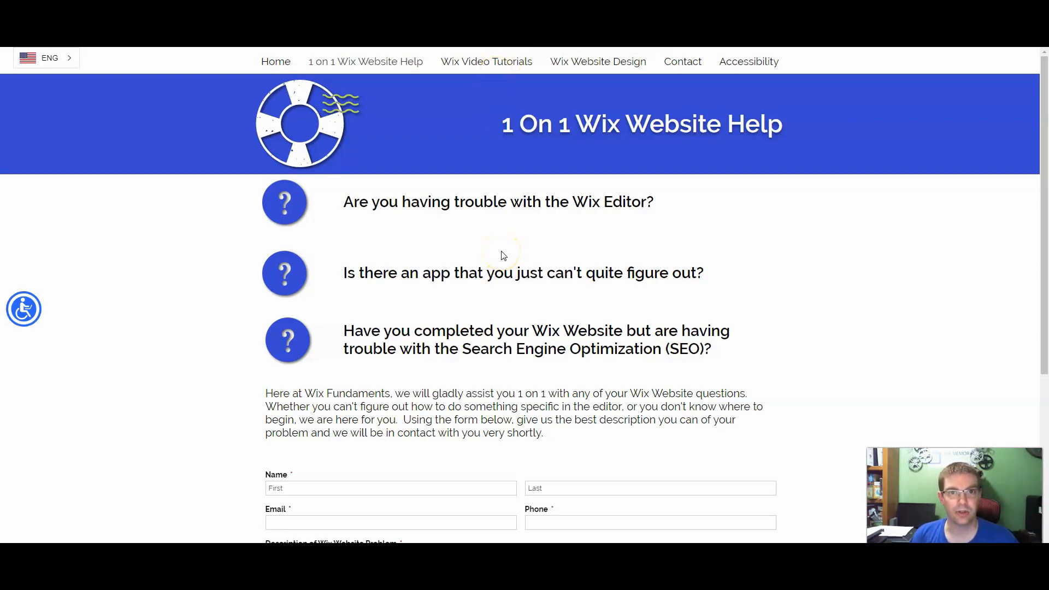
pyautogui.moveTo(416, 251)
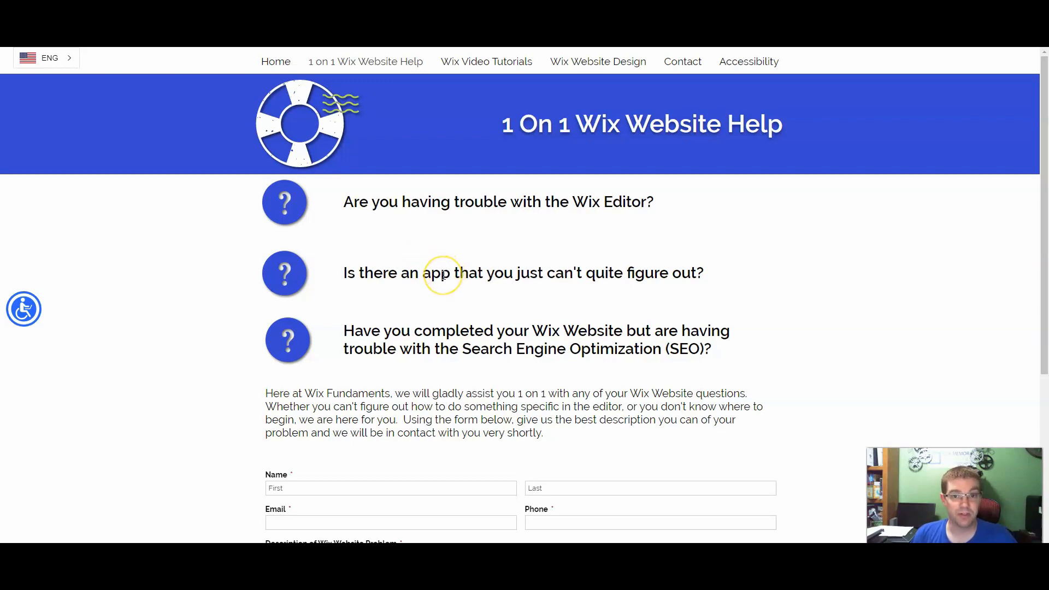
pyautogui.moveTo(441, 273)
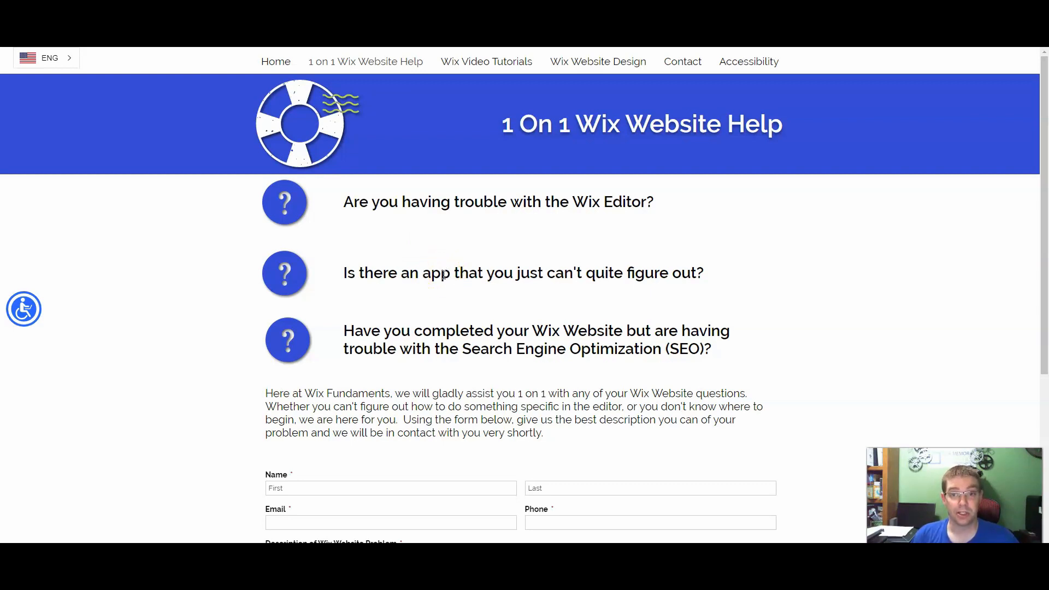